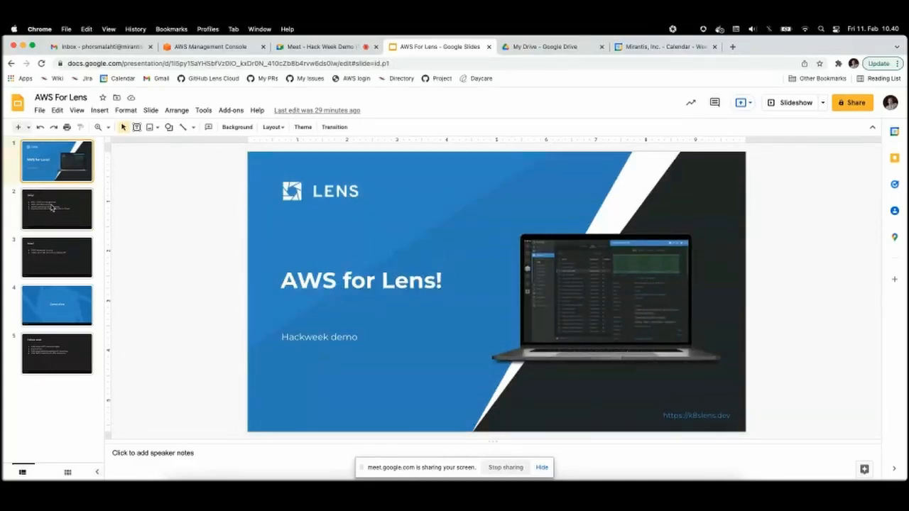
# - Advance the AWS for Lens deck to the Why? slide and then the How? slide
pyautogui.click(57, 207)
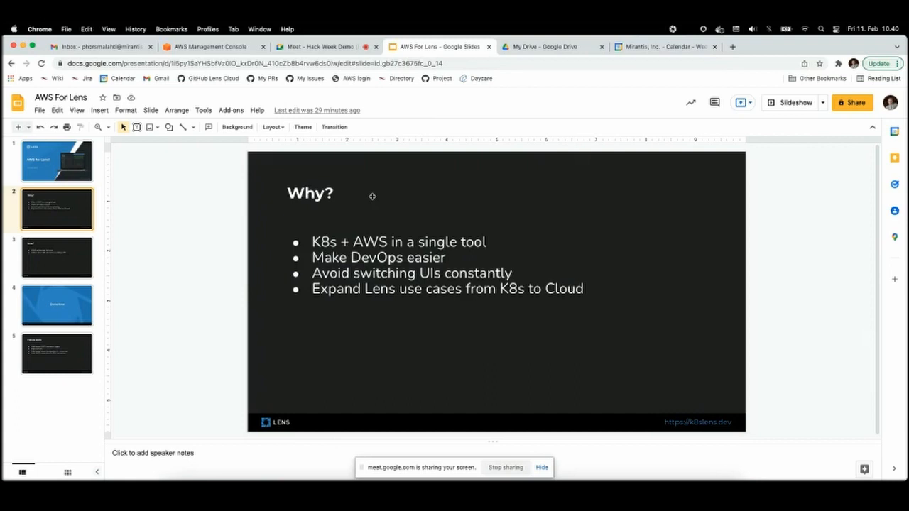
pyautogui.moveTo(392, 234)
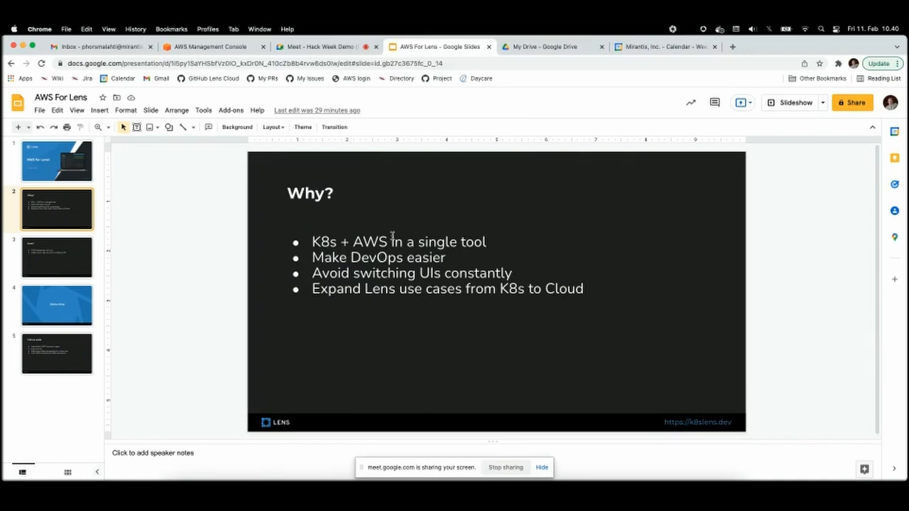
pyautogui.moveTo(378, 257)
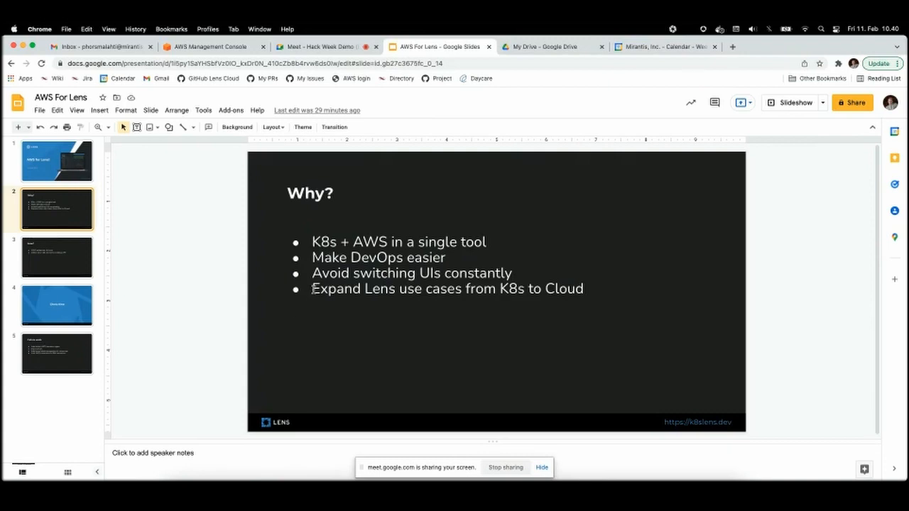
pyautogui.moveTo(356, 314)
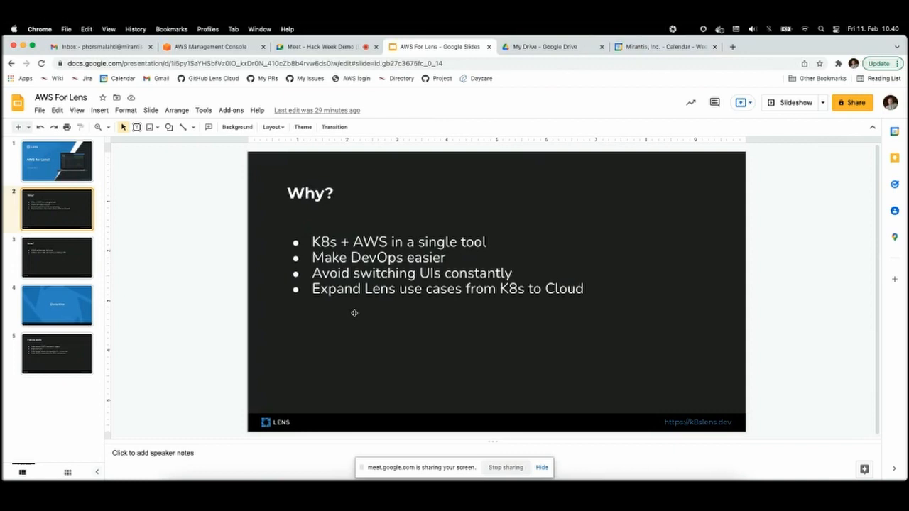
pyautogui.moveTo(378, 293)
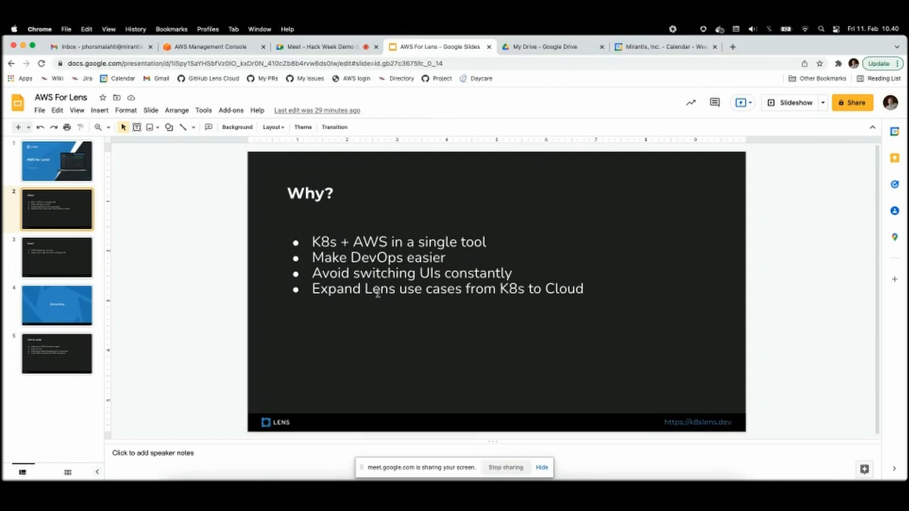
pyautogui.click(57, 256)
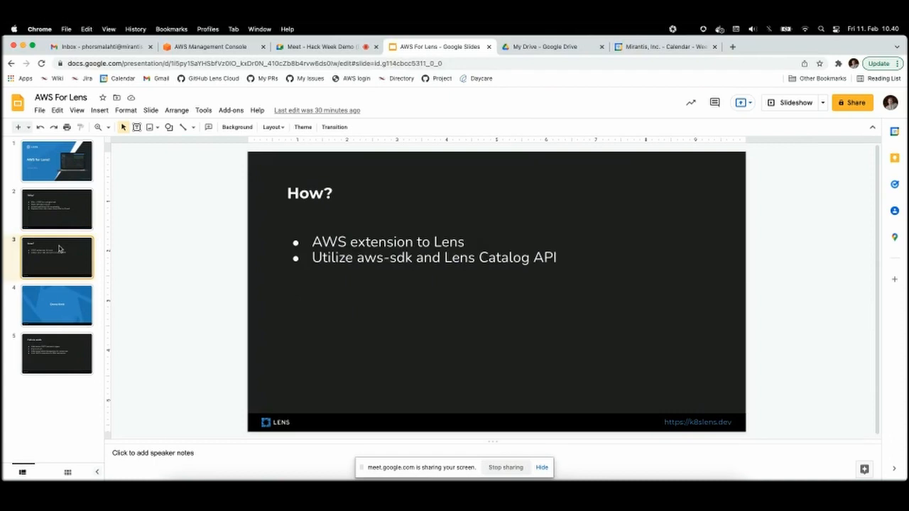
pyautogui.moveTo(425, 173)
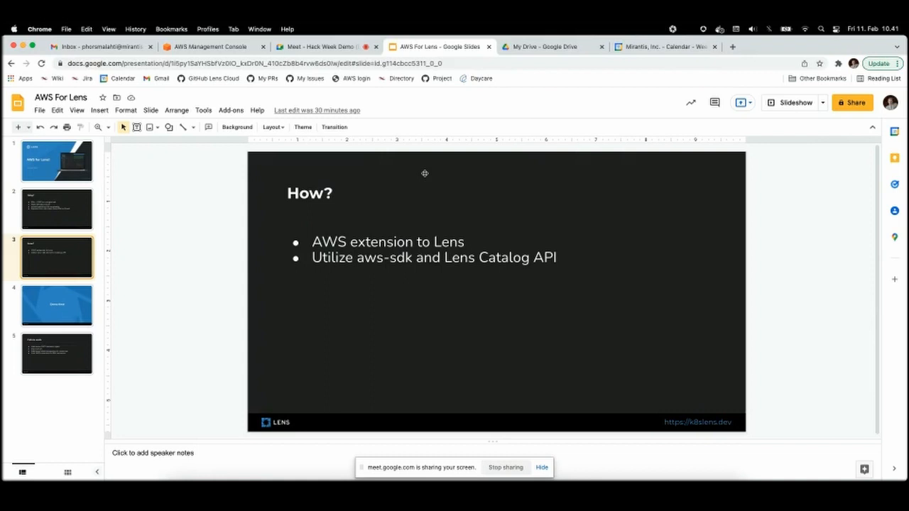
pyautogui.moveTo(429, 237)
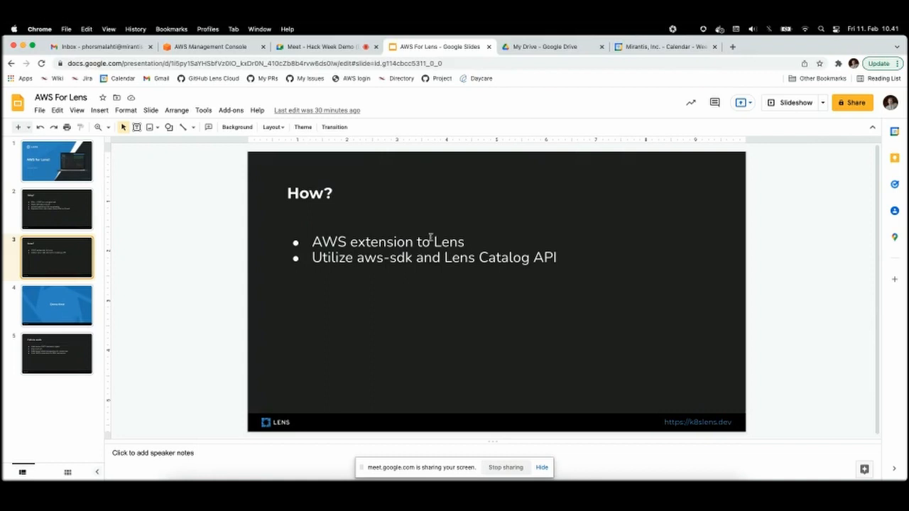
pyautogui.moveTo(114, 341)
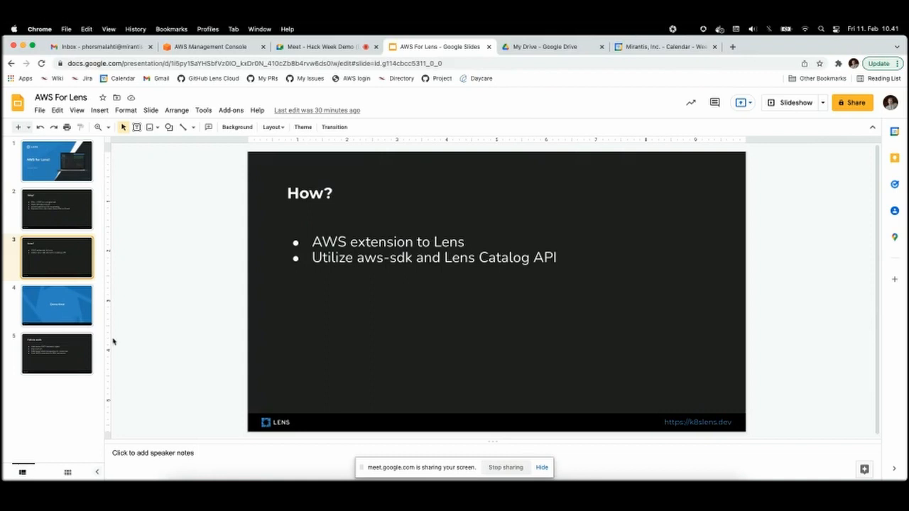
# - Show the Lens catalog's AWS EC2 category and look through its 58 instances
pyautogui.click(56, 304)
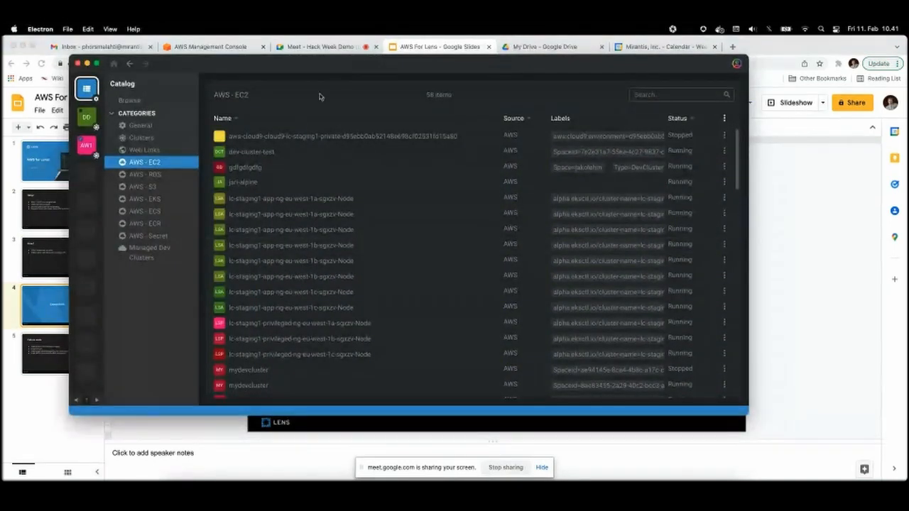
pyautogui.moveTo(287, 88)
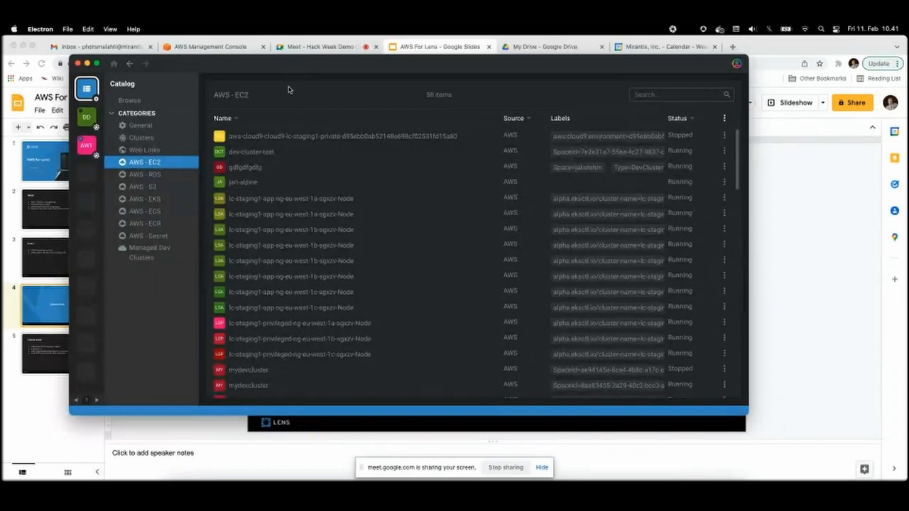
pyautogui.moveTo(139, 162)
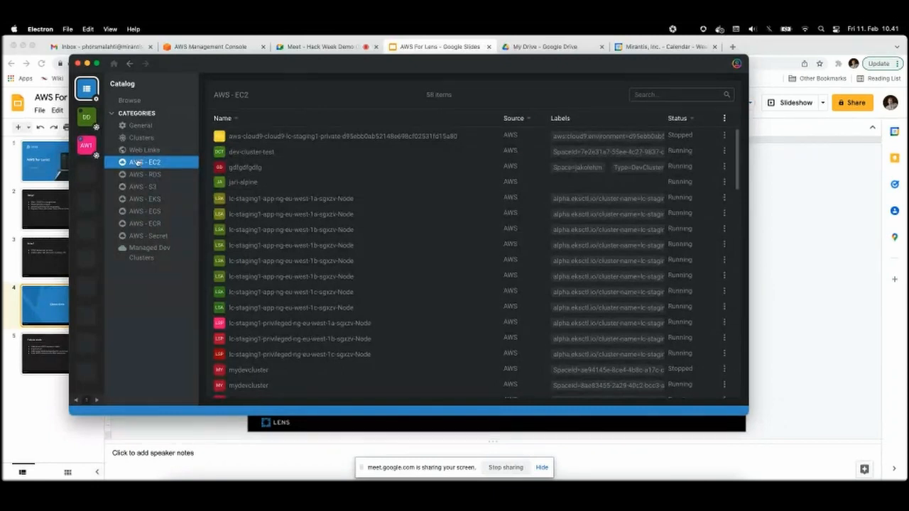
pyautogui.moveTo(143, 189)
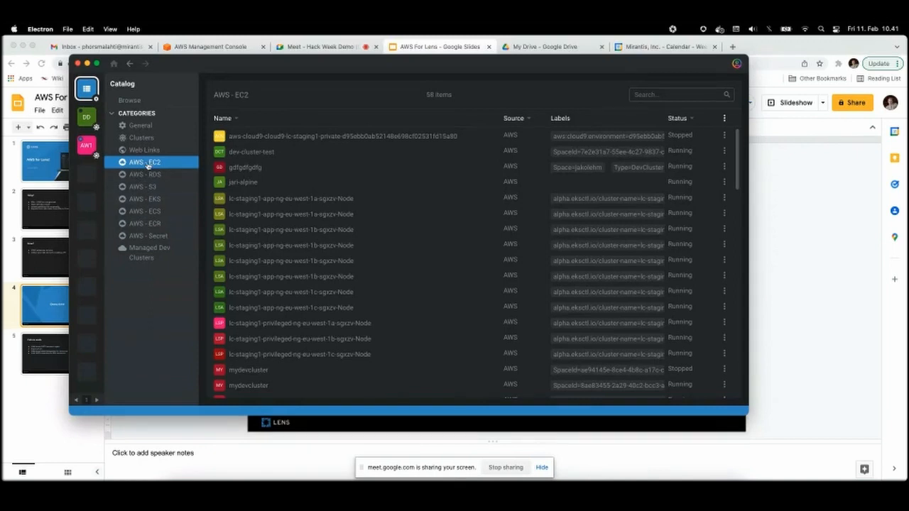
pyautogui.moveTo(355, 182)
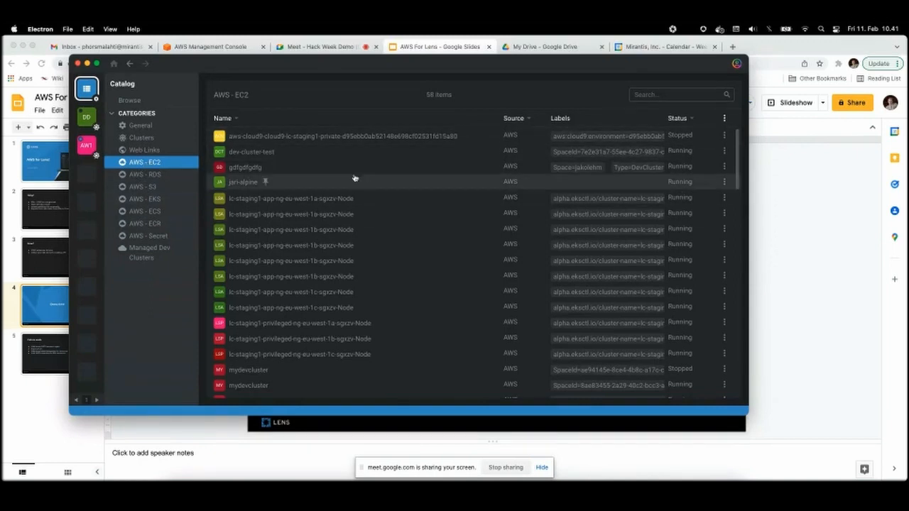
pyautogui.scroll(-3)
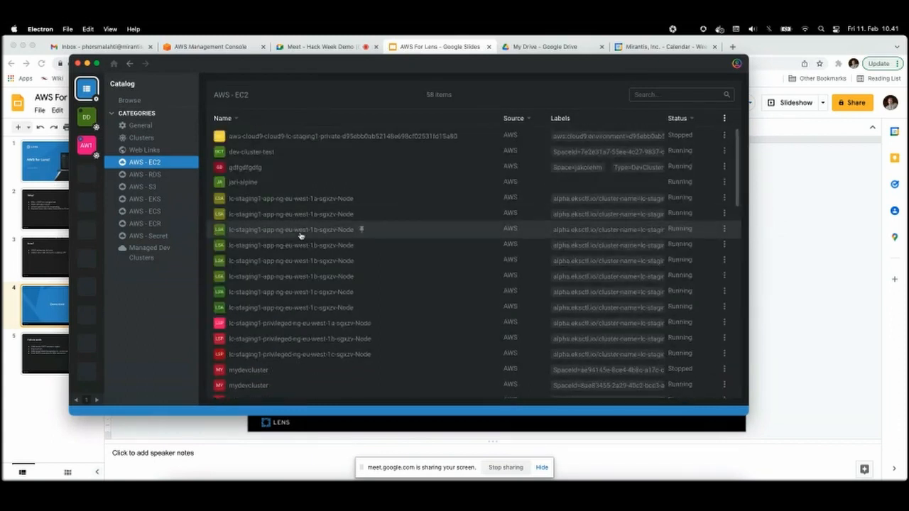
pyautogui.moveTo(318, 214)
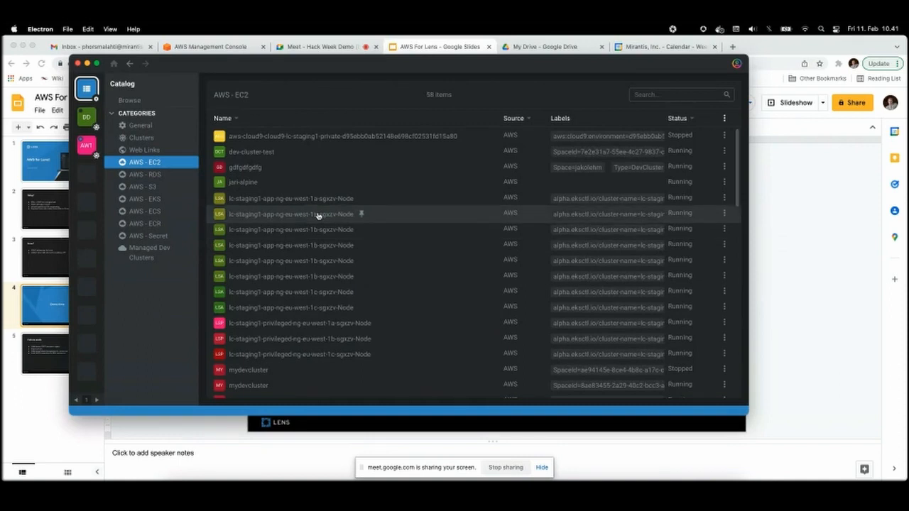
pyautogui.scroll(-3)
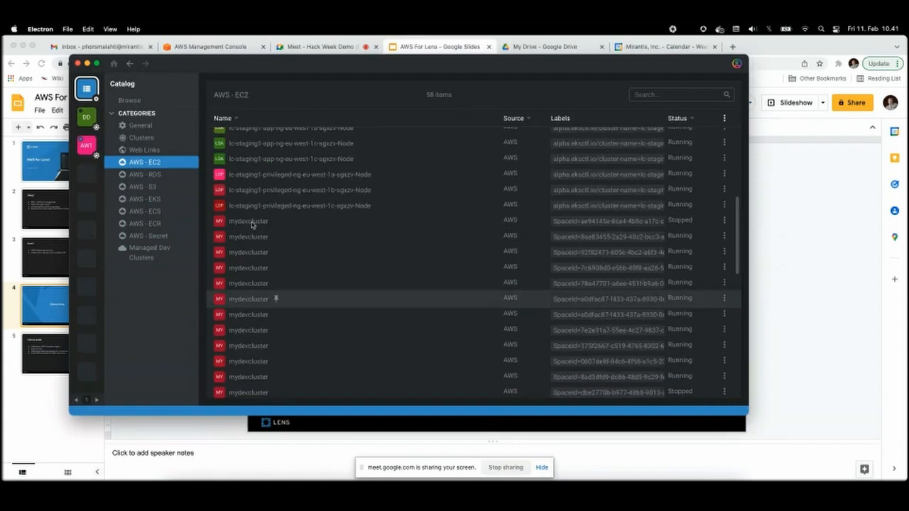
pyautogui.scroll(3)
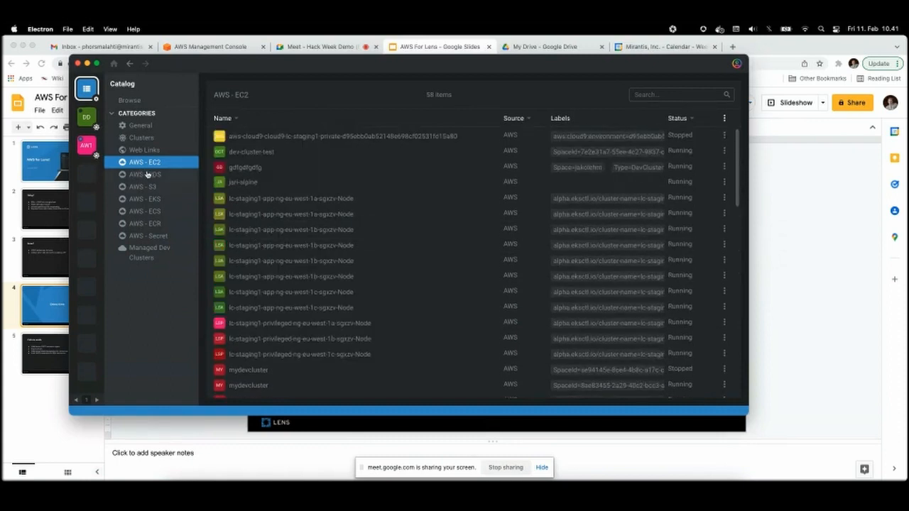
pyautogui.moveTo(148, 176)
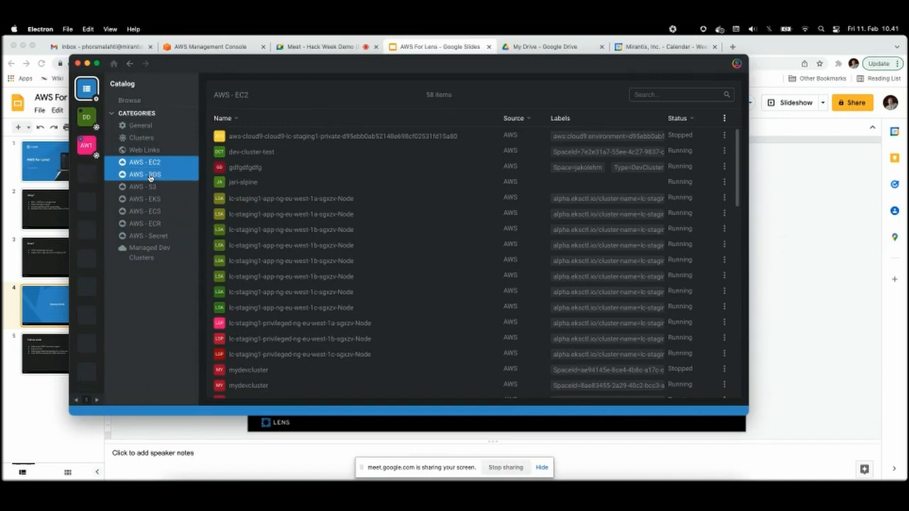
# - Switch the catalog to AWS RDS, listing the three Aurora database clusters
pyautogui.click(145, 174)
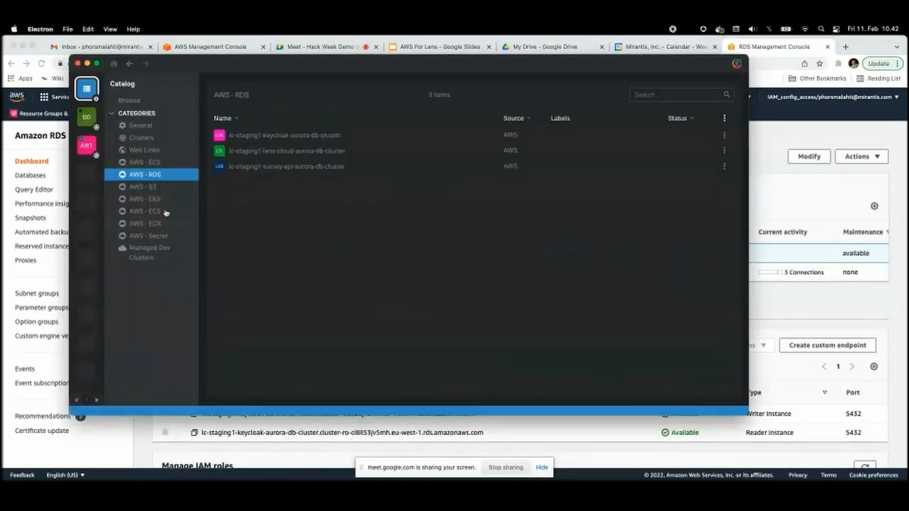
# - Browse the S3, EKS, ECS, ECR and secrets categories, then return to AWS EKS
pyautogui.click(145, 188)
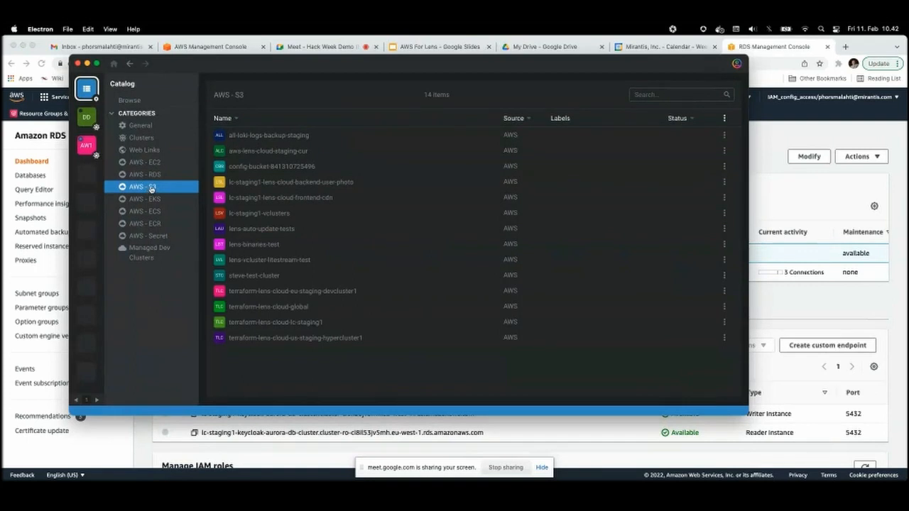
pyautogui.click(145, 199)
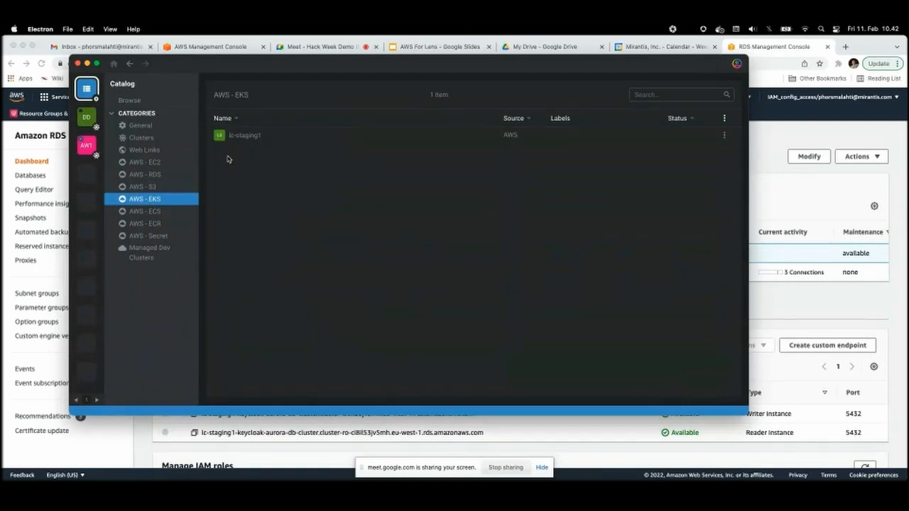
pyautogui.click(145, 211)
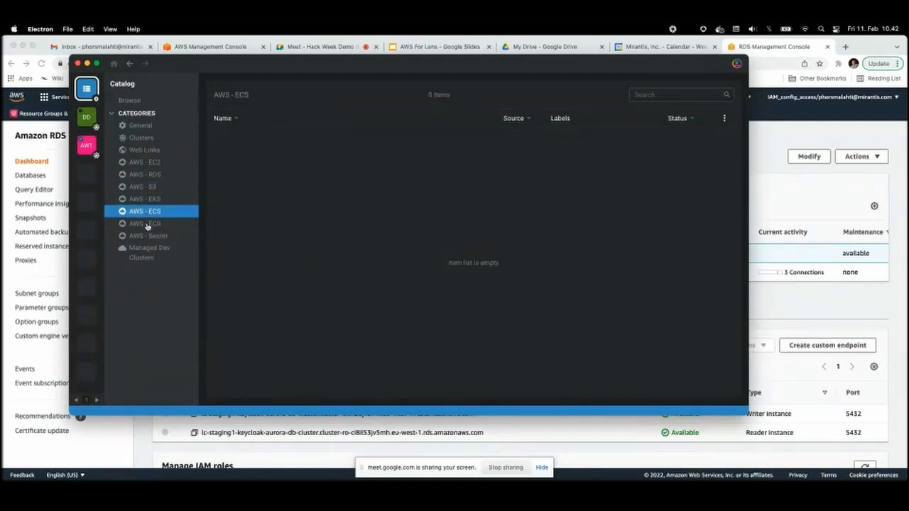
pyautogui.click(145, 223)
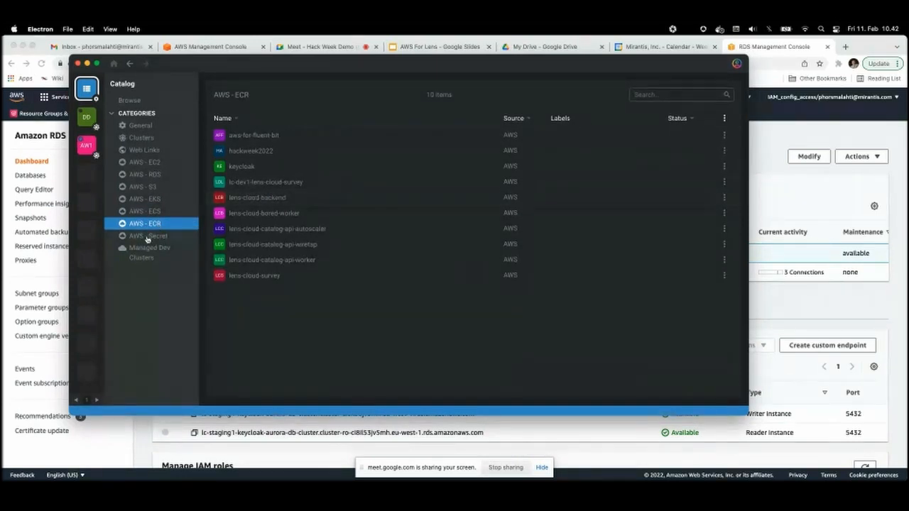
pyautogui.click(146, 236)
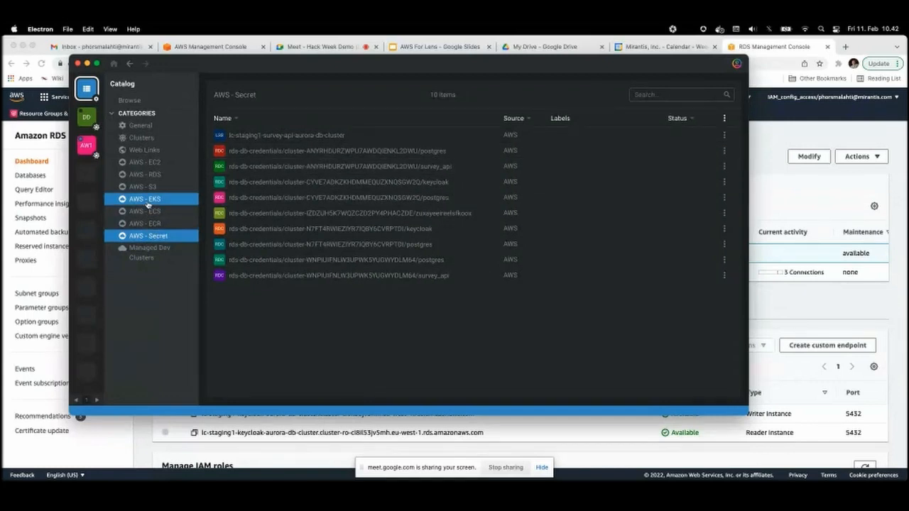
pyautogui.click(145, 199)
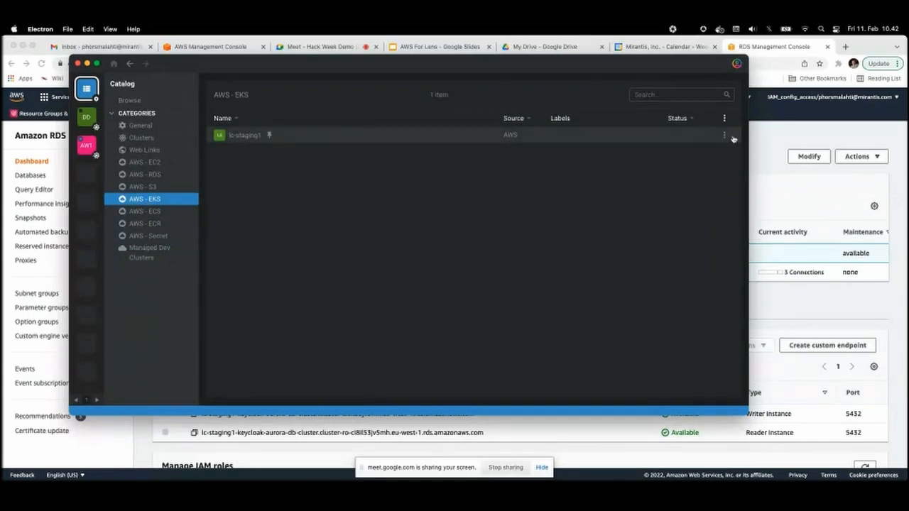
# - Add the lk-staging1 EKS cluster to the hotbar from its row actions
pyautogui.click(724, 135)
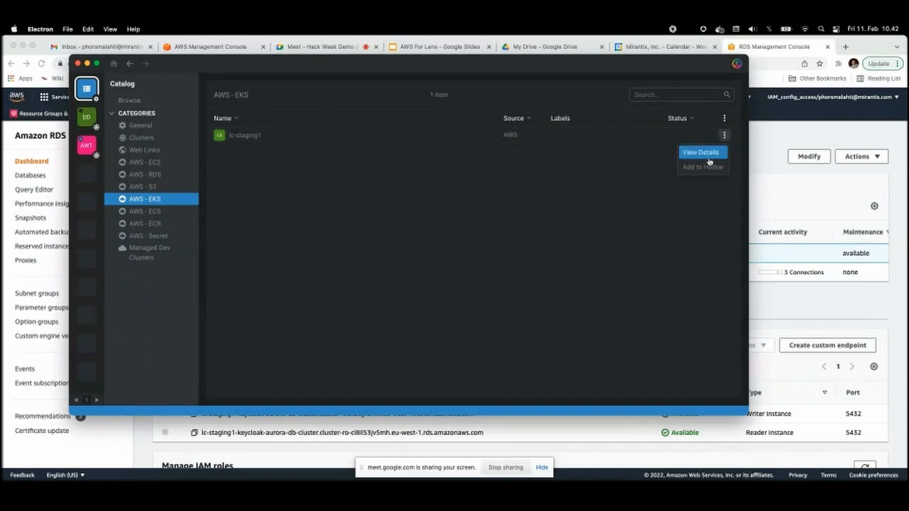
pyautogui.moveTo(702, 168)
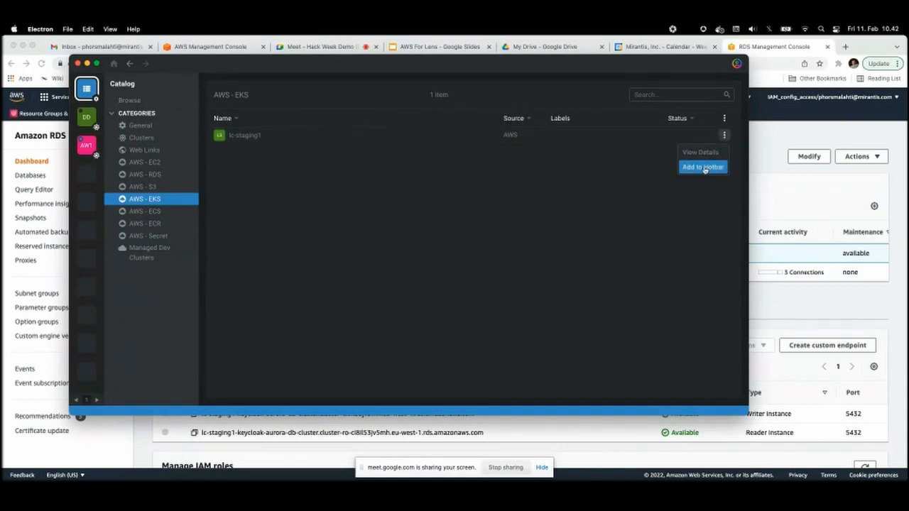
pyautogui.click(701, 166)
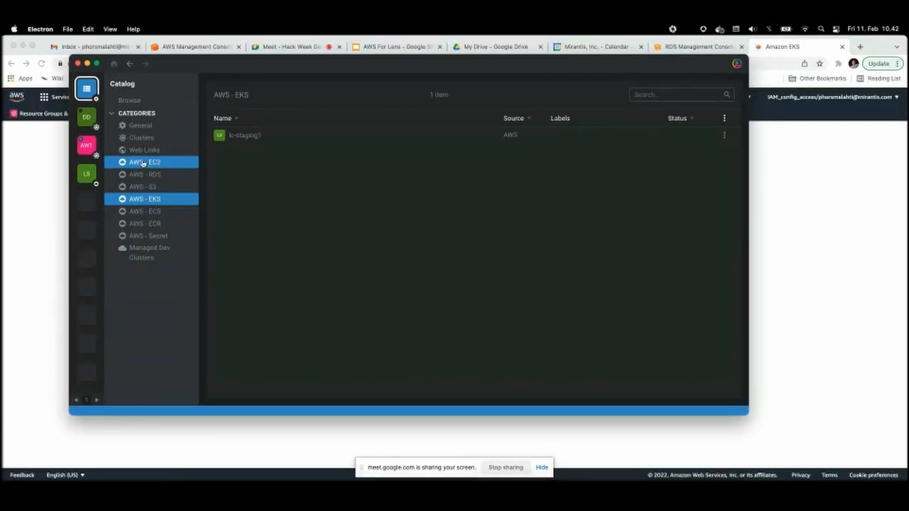
# - Filter the EC2 instance list down to the single mydevcluster instance
pyautogui.click(144, 161)
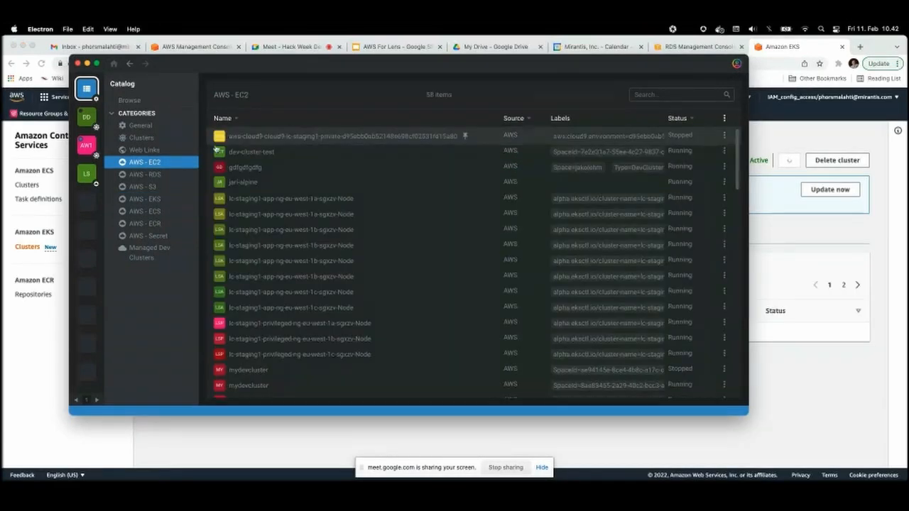
pyautogui.scroll(-3)
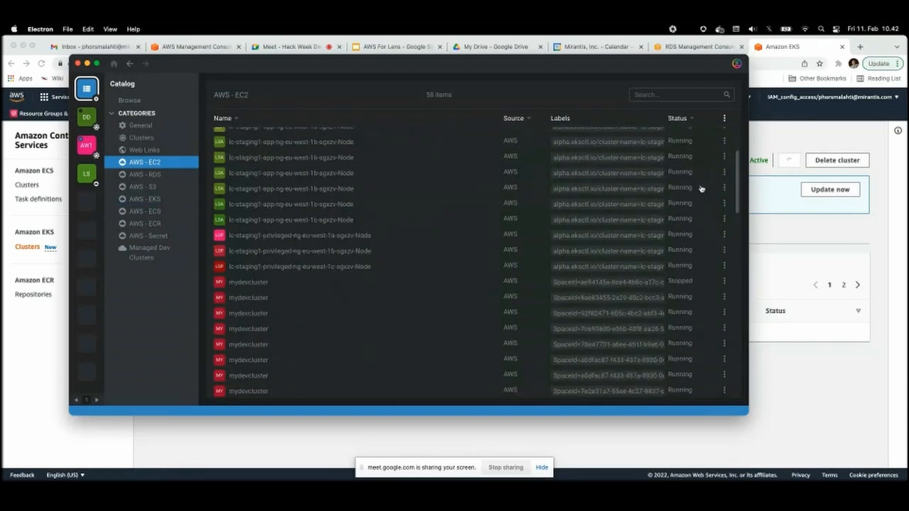
pyautogui.scroll(3)
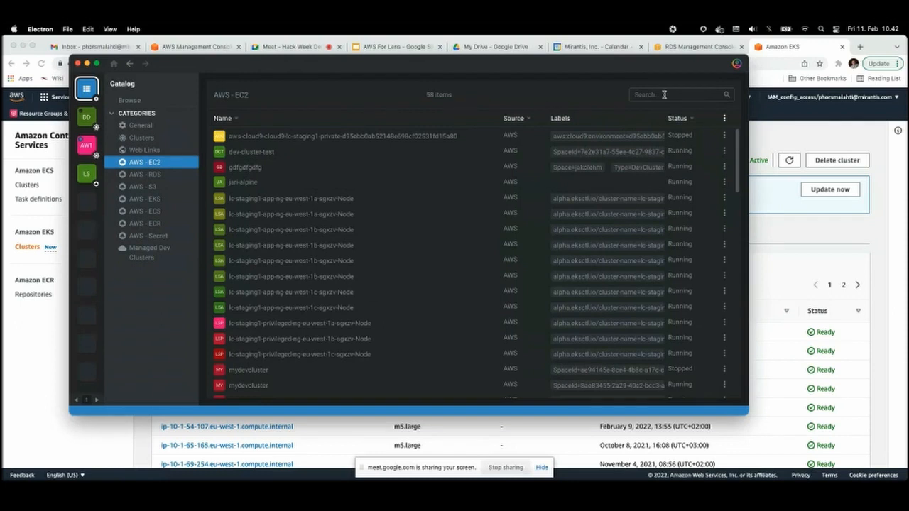
pyautogui.write('sp')
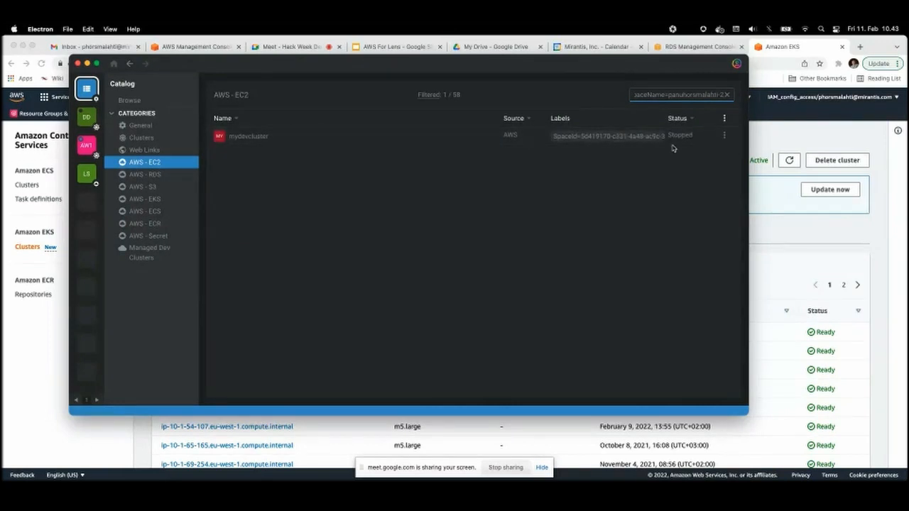
pyautogui.moveTo(680, 140)
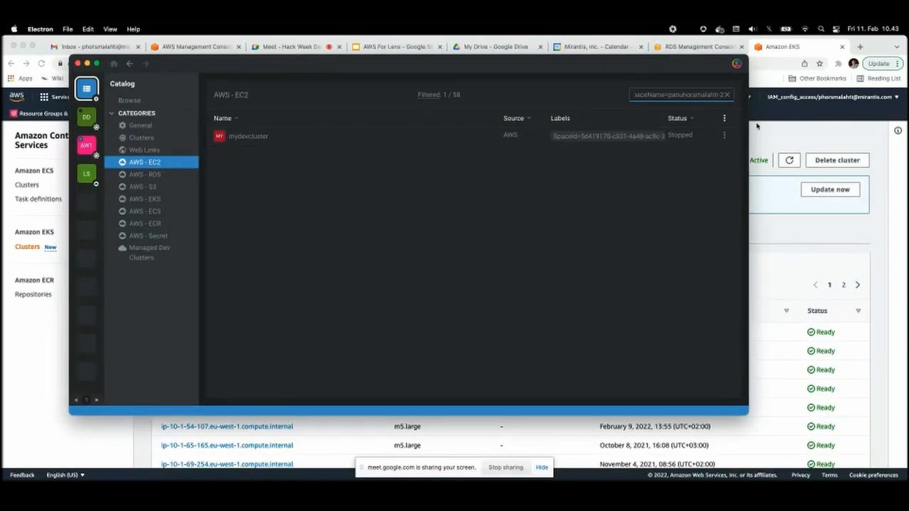
# - Start mydevcluster so its status turns from stopped to running, then show its actions
pyautogui.click(725, 135)
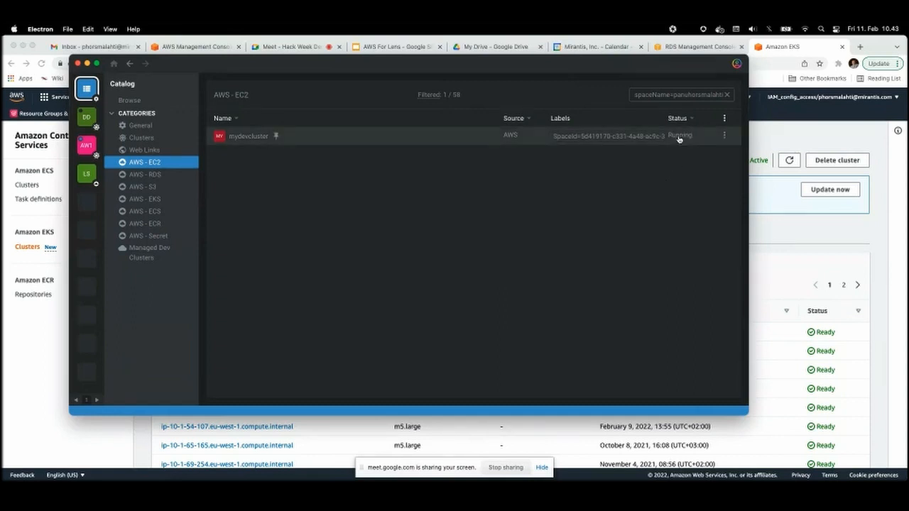
pyautogui.click(724, 136)
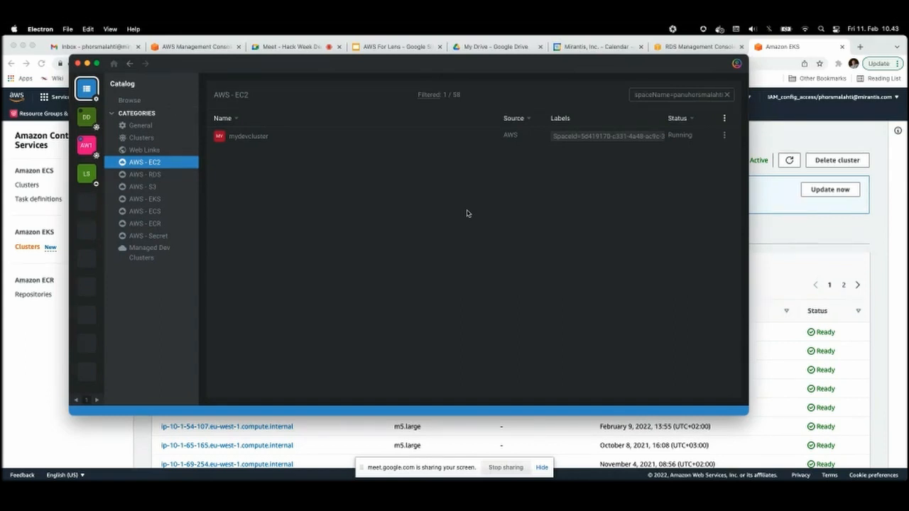
pyautogui.click(725, 135)
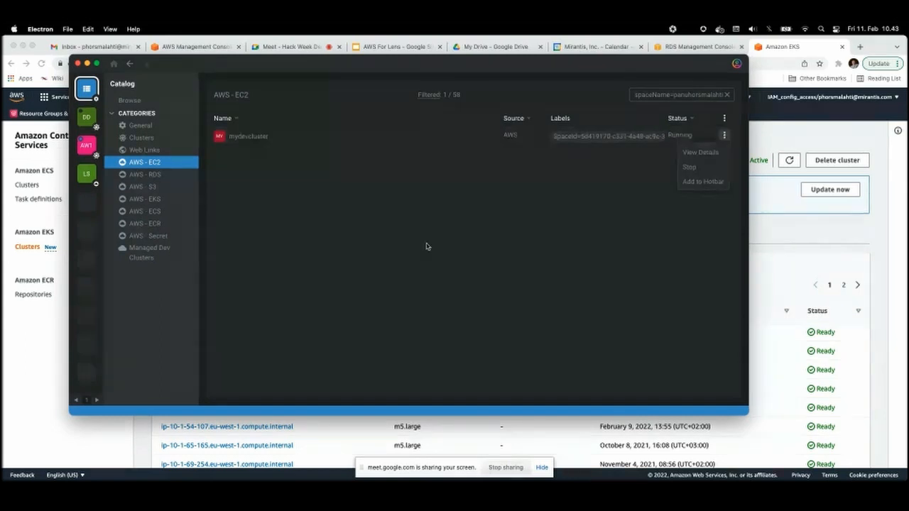
# - Search the command palette for aws ec2 and choose Accept Transit Gateway Peering Attachment
pyautogui.click(400, 256)
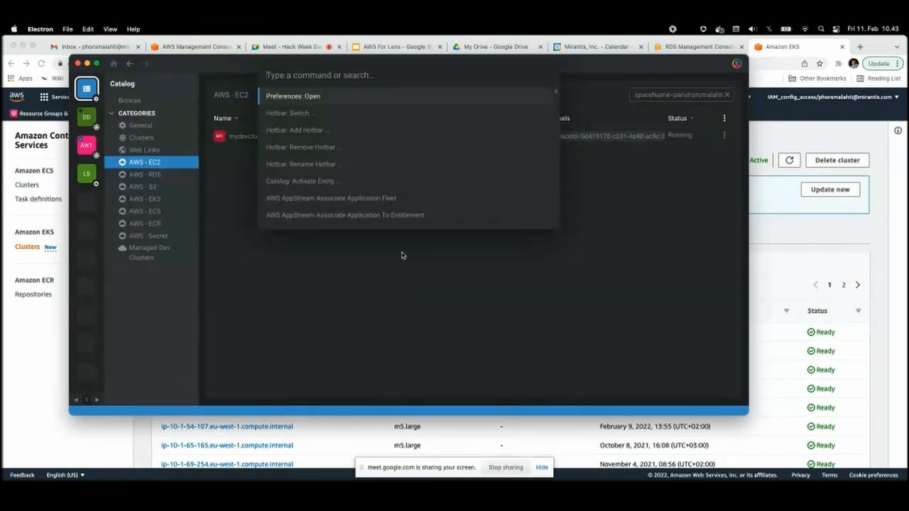
pyautogui.write('aws')
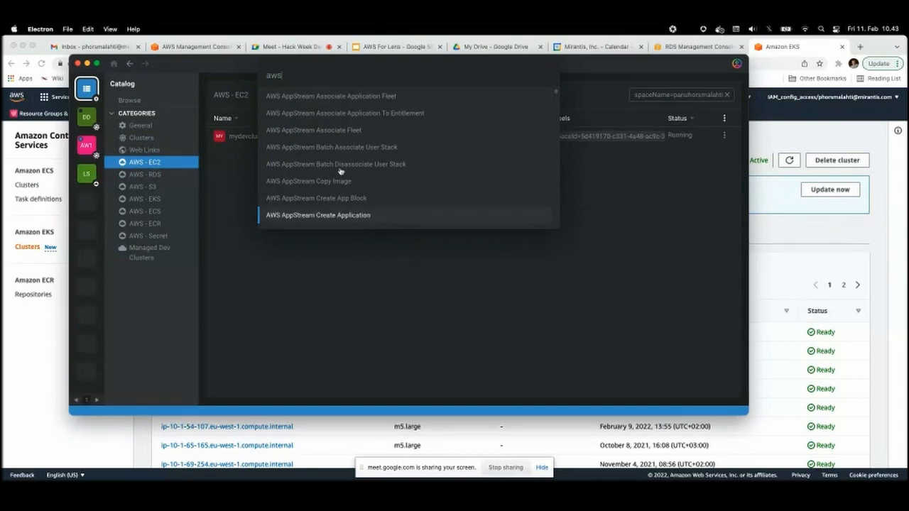
pyautogui.moveTo(341, 164)
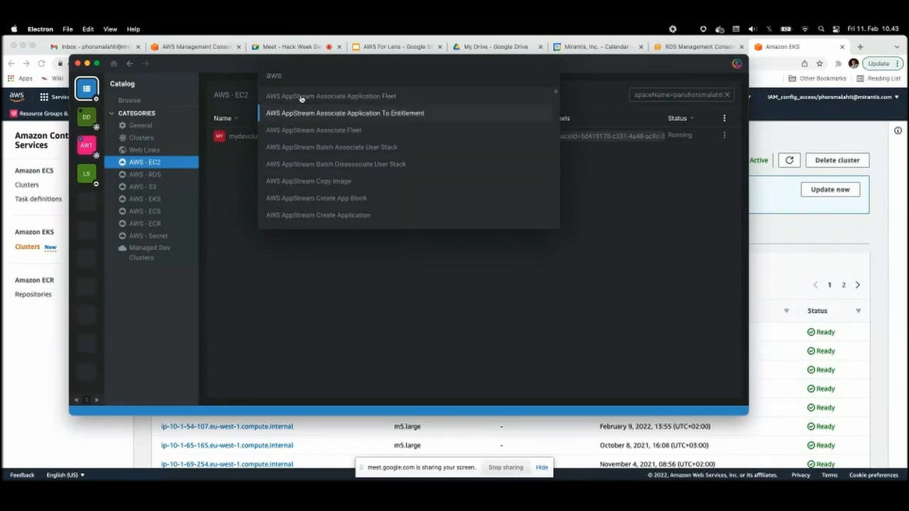
pyautogui.moveTo(329, 97)
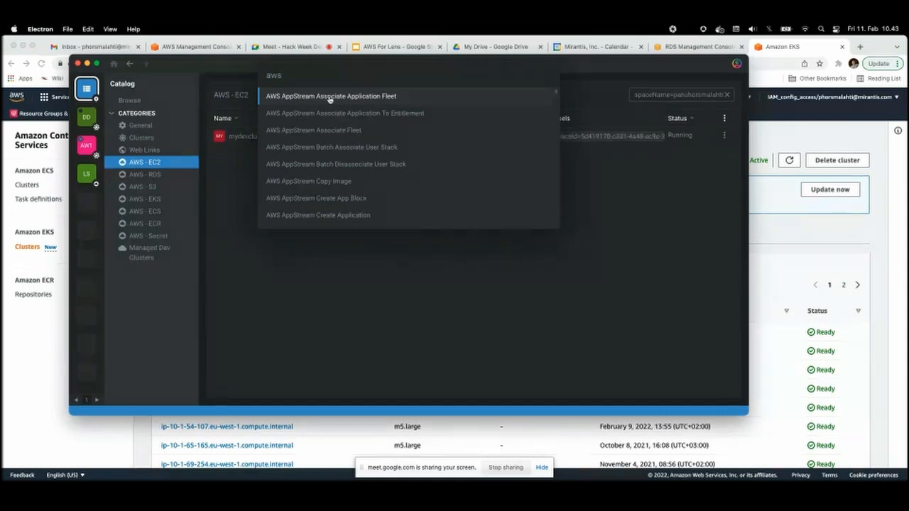
pyautogui.scroll(-3)
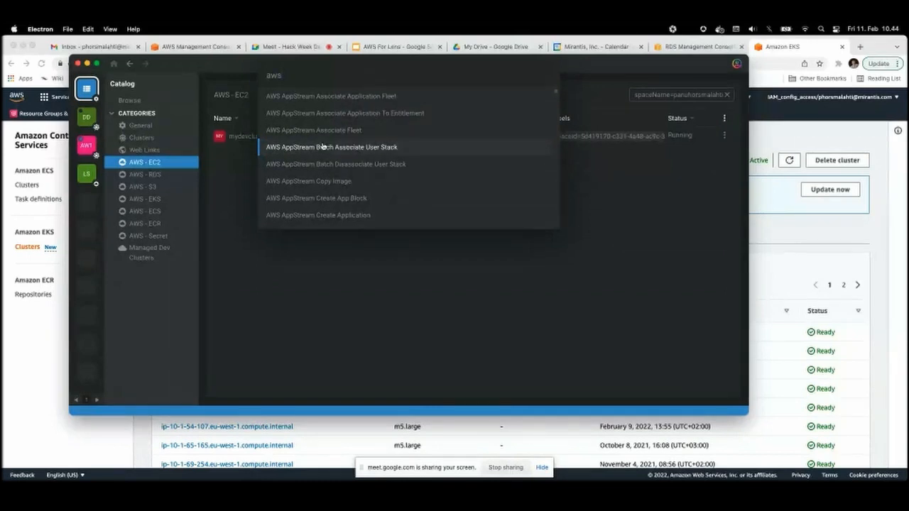
pyautogui.scroll(-3)
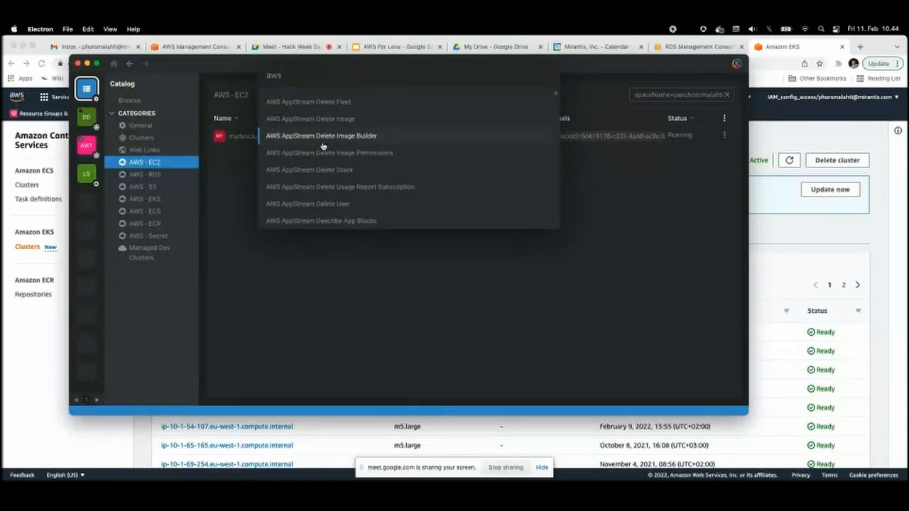
pyautogui.scroll(3)
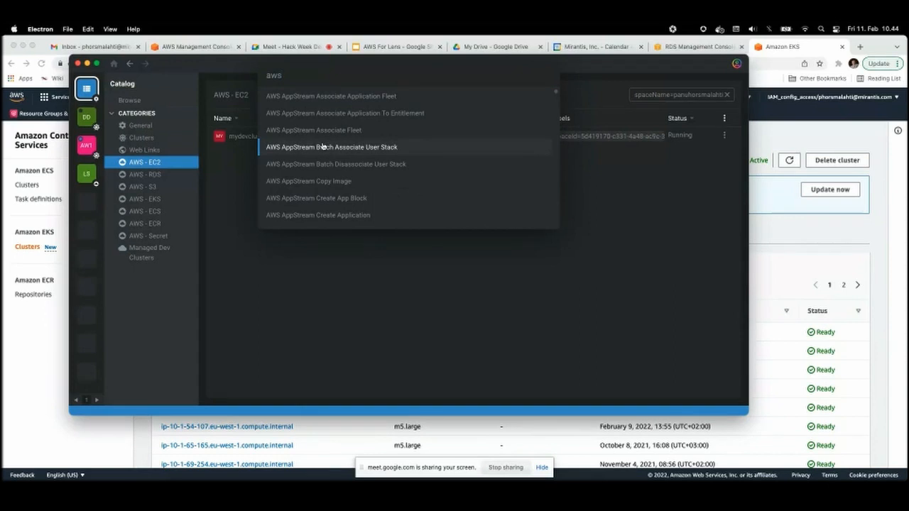
pyautogui.moveTo(347, 96)
pyautogui.write(' ec2')
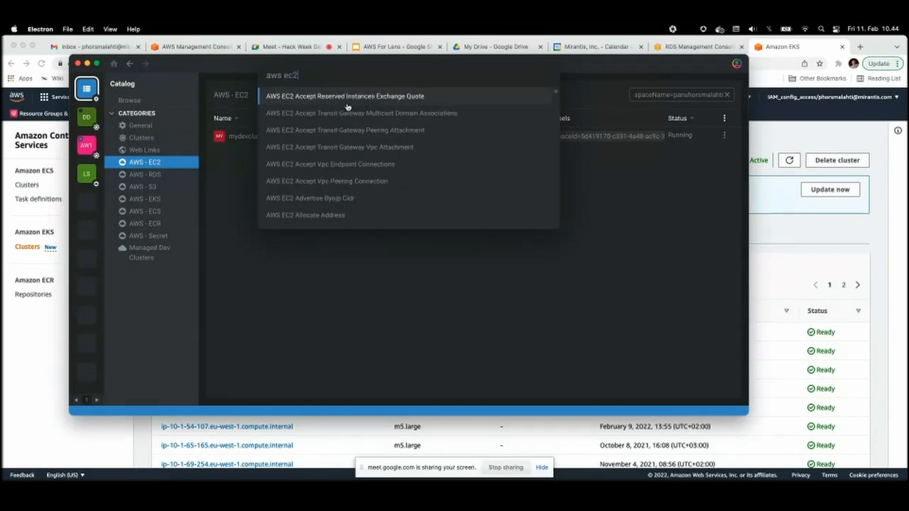
pyautogui.scroll(-3)
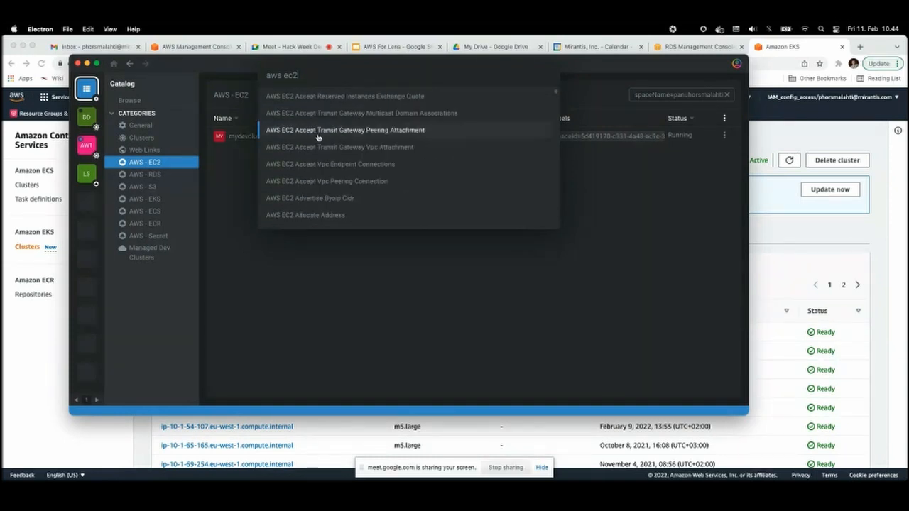
pyautogui.click(344, 131)
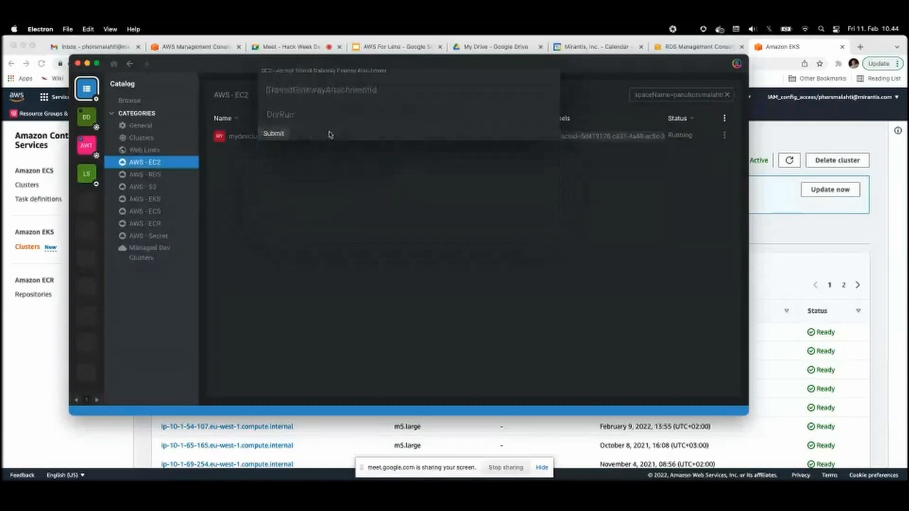
pyautogui.moveTo(333, 192)
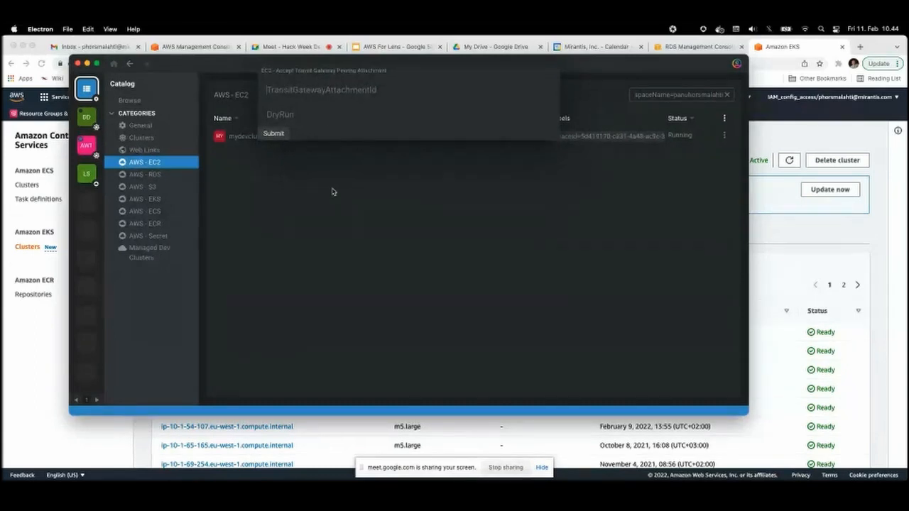
pyautogui.moveTo(338, 172)
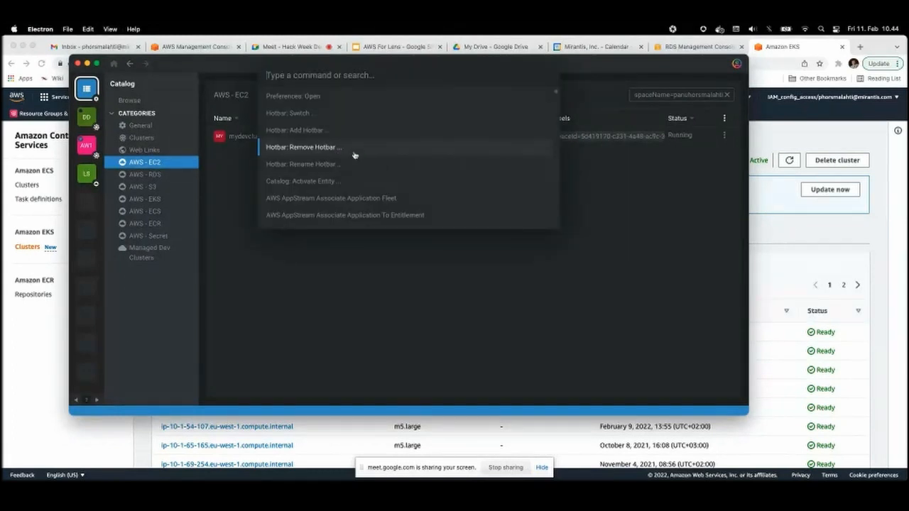
# - Leave the peering attachment form and bring up mydevcluster's row actions
pyautogui.click(724, 135)
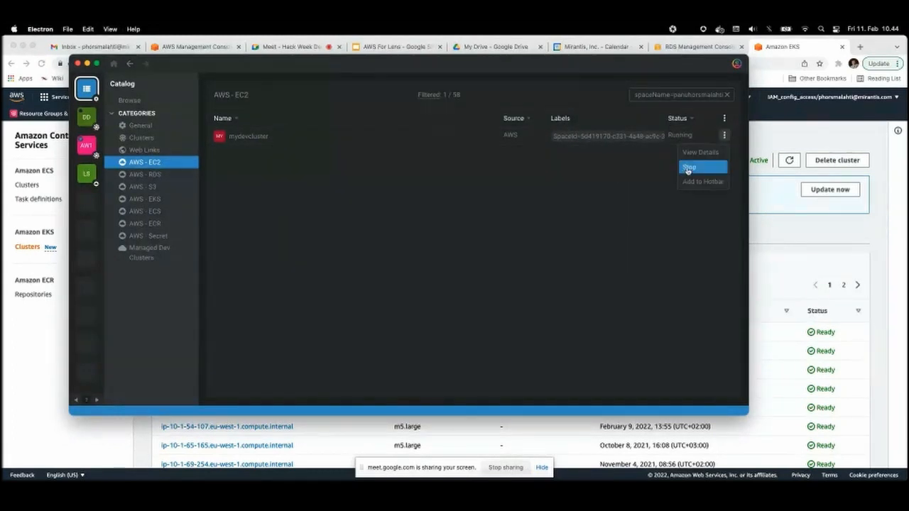
# - View mydevcluster's details, select its instance id, and close the panel
pyautogui.click(701, 152)
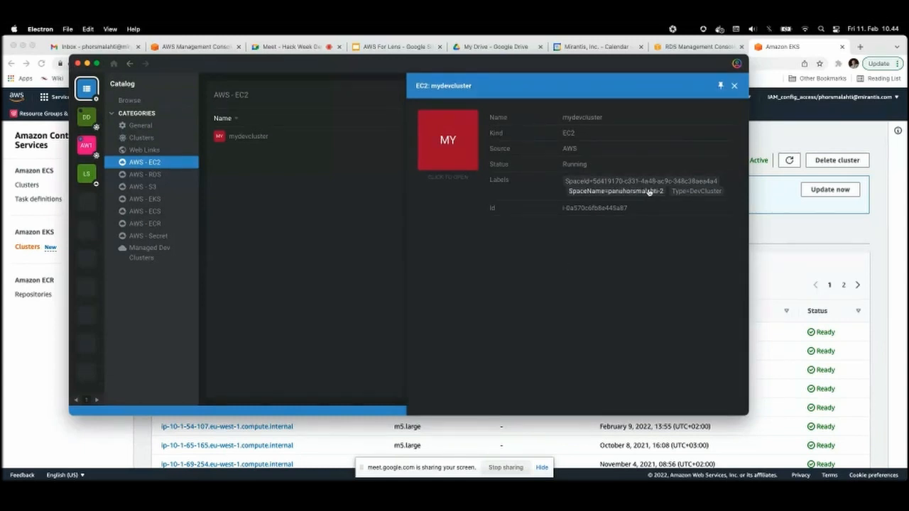
pyautogui.doubleClick(594, 208)
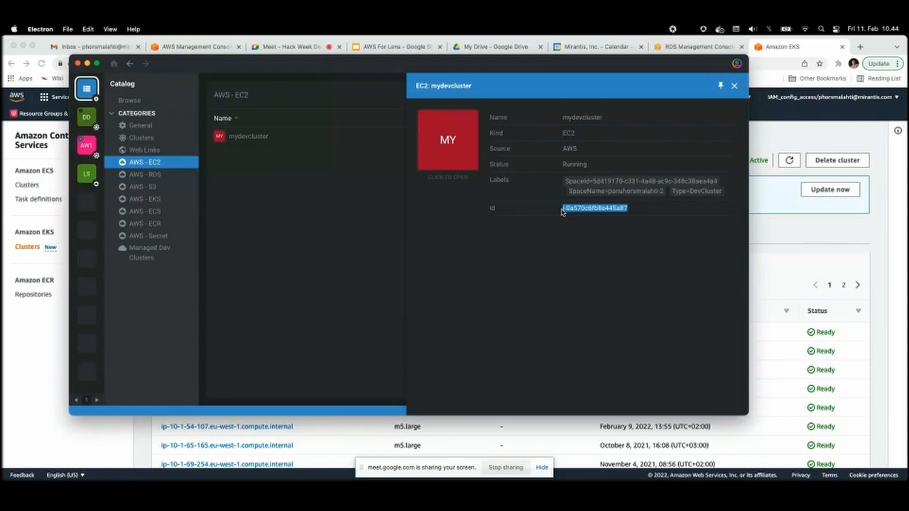
pyautogui.moveTo(747, 101)
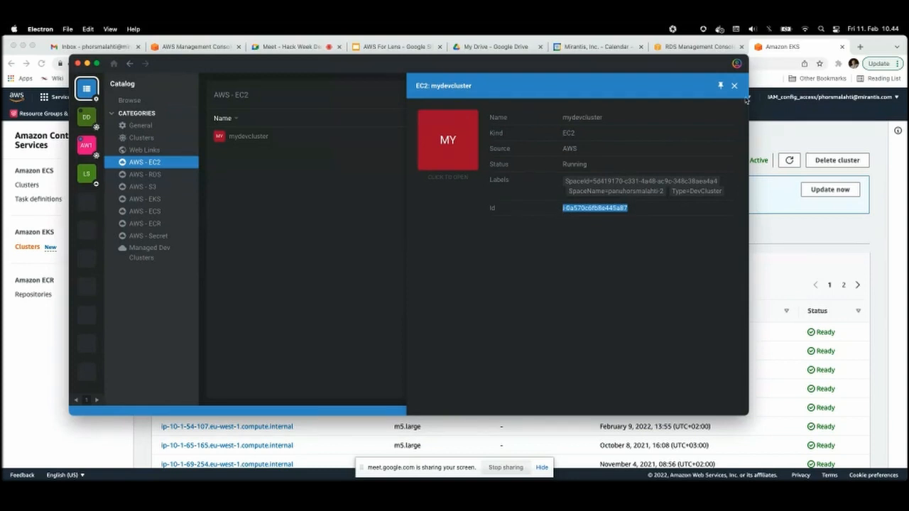
pyautogui.click(734, 87)
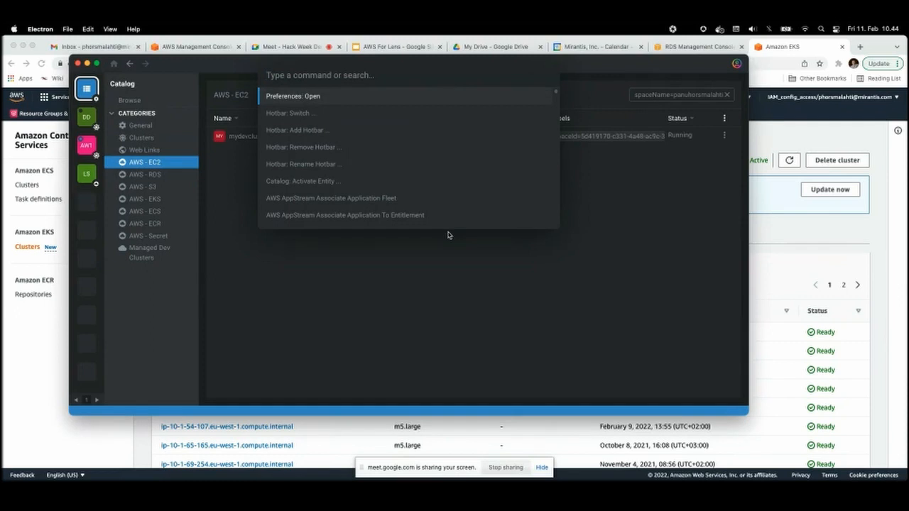
# - Run AWS EC2 Stop Instances on mydevcluster's id so it goes to stopping
pyautogui.write('aws ec2')
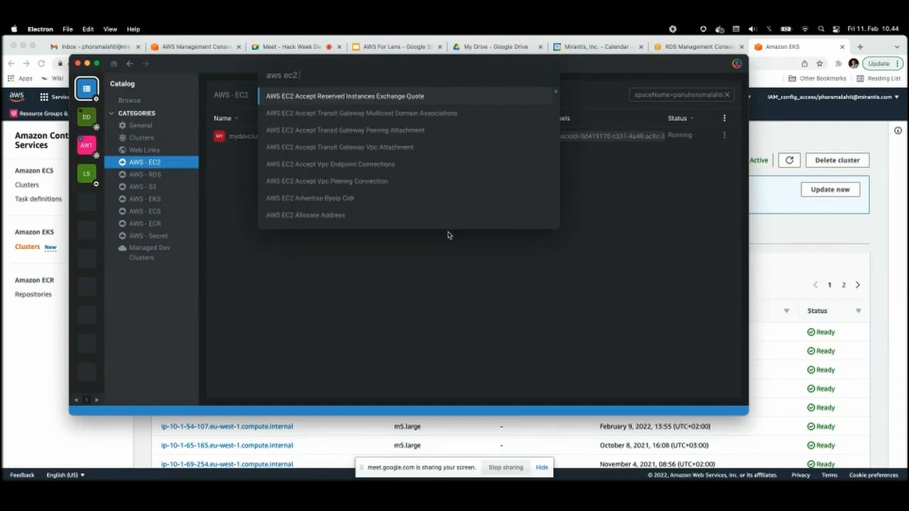
pyautogui.write('stop')
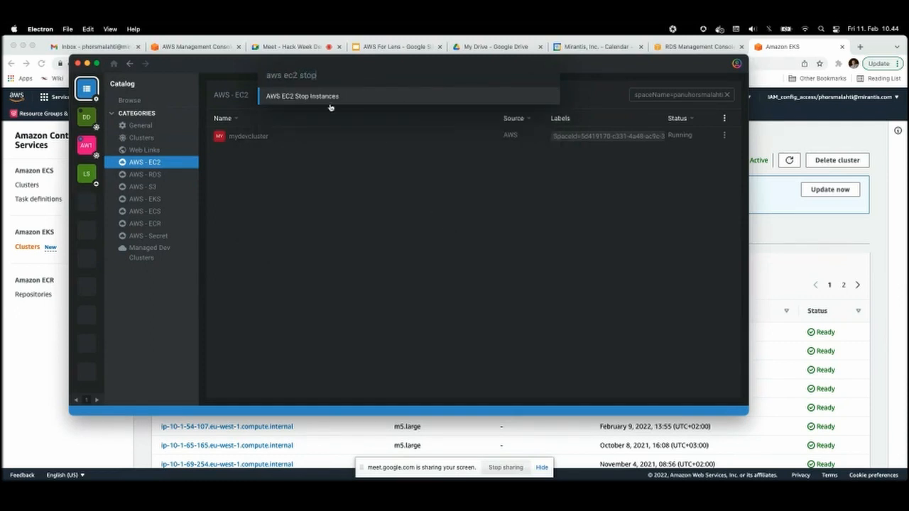
pyautogui.click(301, 96)
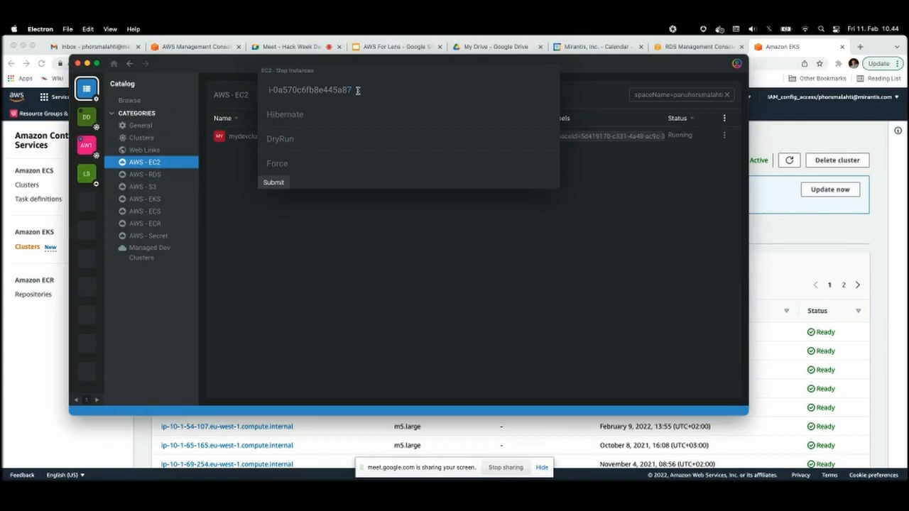
pyautogui.moveTo(273, 182)
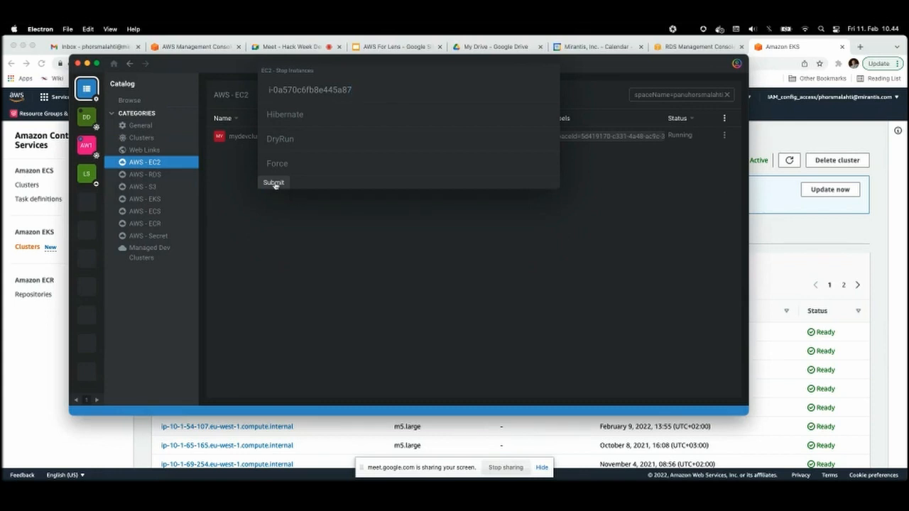
pyautogui.click(272, 181)
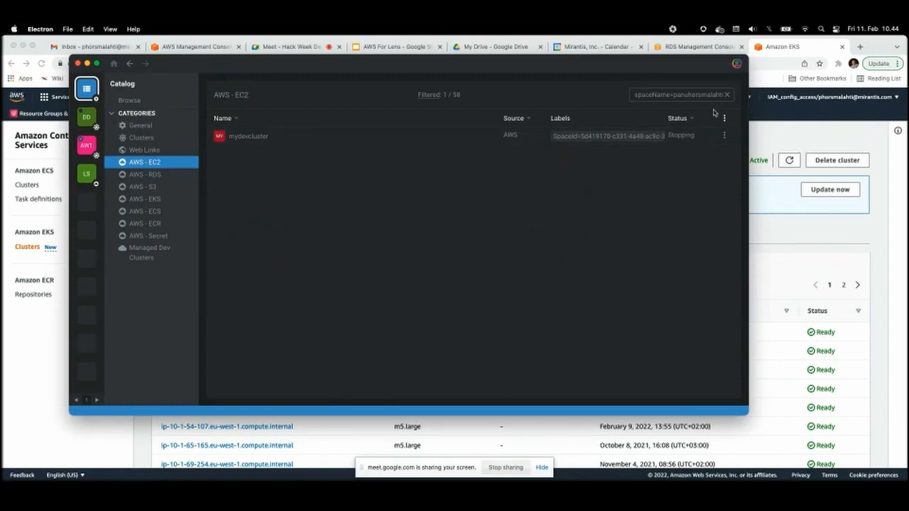
# - Clear the catalog filter and scroll through all 58 EC2 instances
pyautogui.click(722, 94)
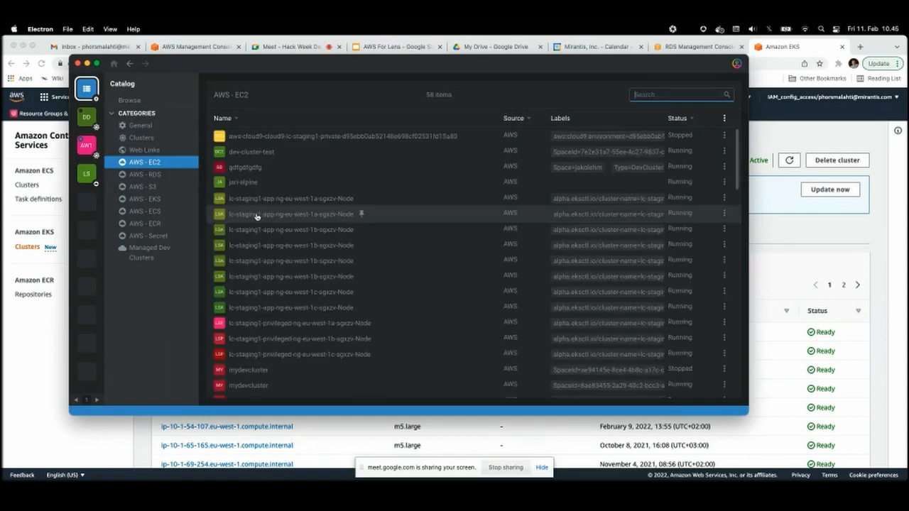
pyautogui.scroll(-3)
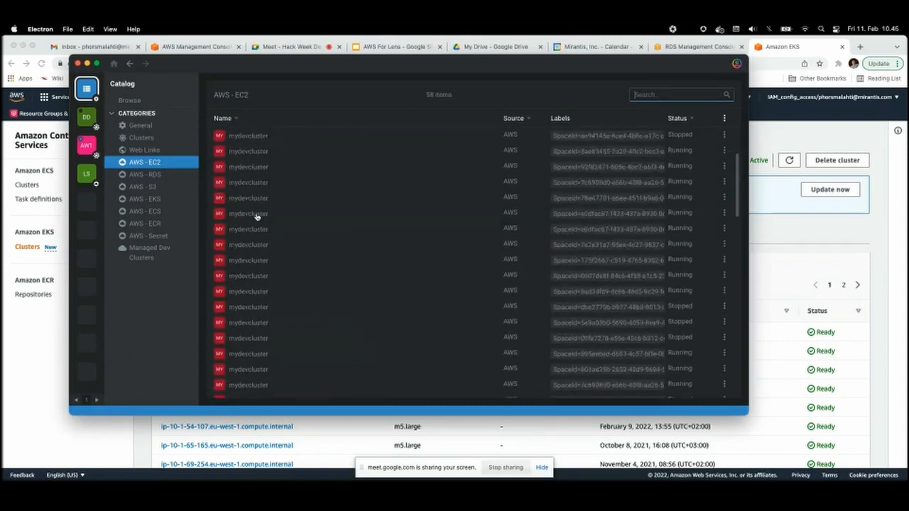
pyautogui.scroll(3)
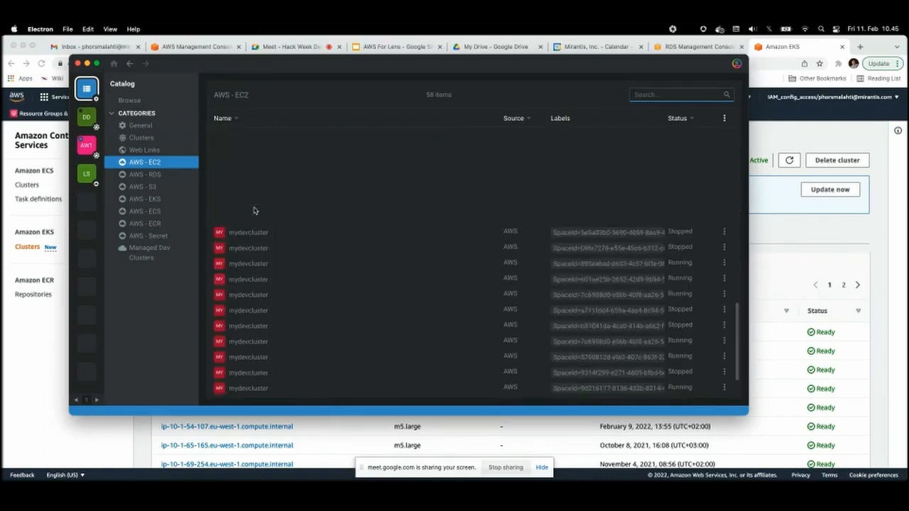
pyautogui.scroll(3)
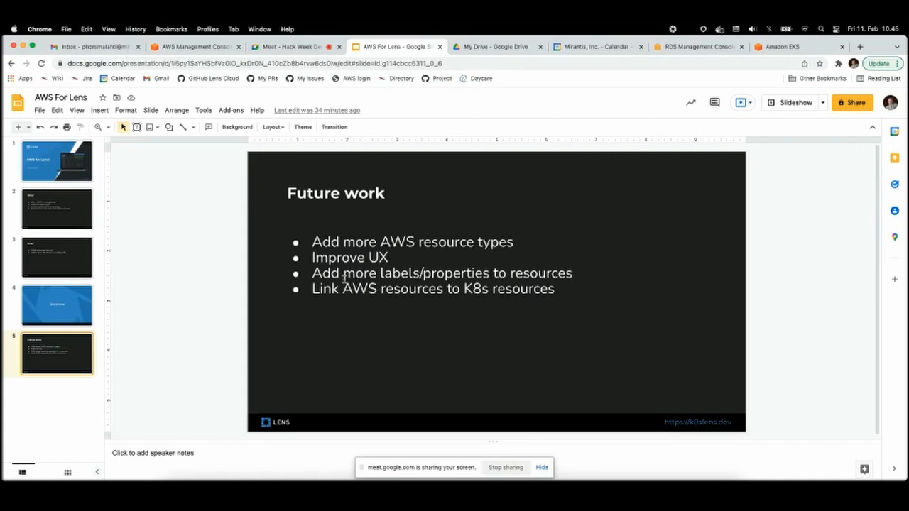
pyautogui.moveTo(537, 273)
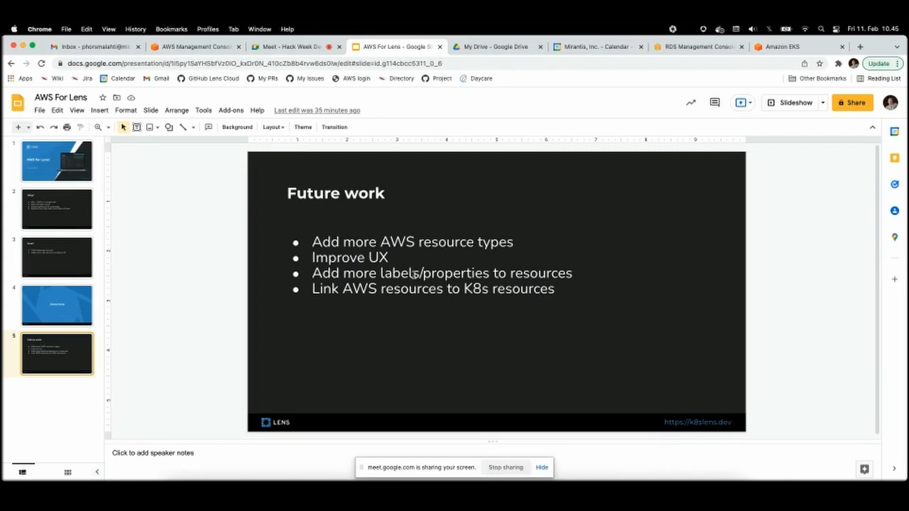
pyautogui.moveTo(329, 314)
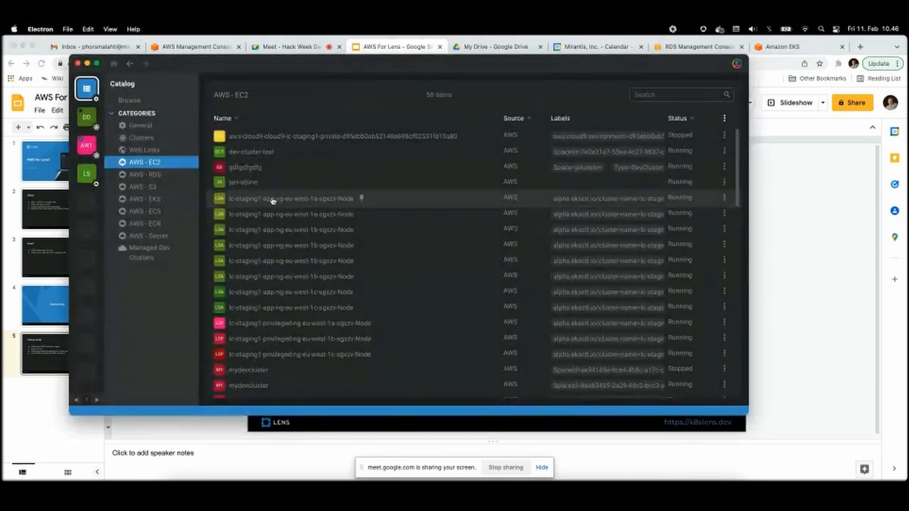
# - View details and labels for an lk-staging1 node instance from its row menu, then dismiss the panel
pyautogui.click(725, 197)
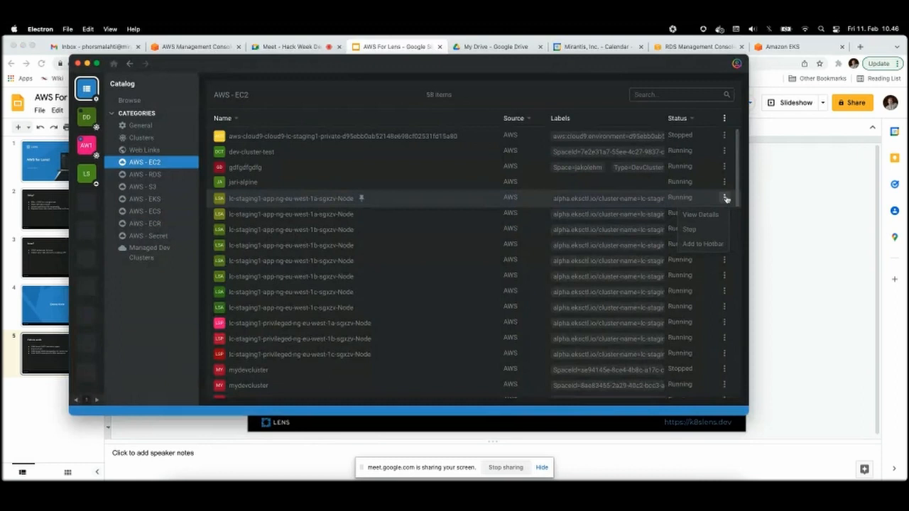
pyautogui.moveTo(699, 213)
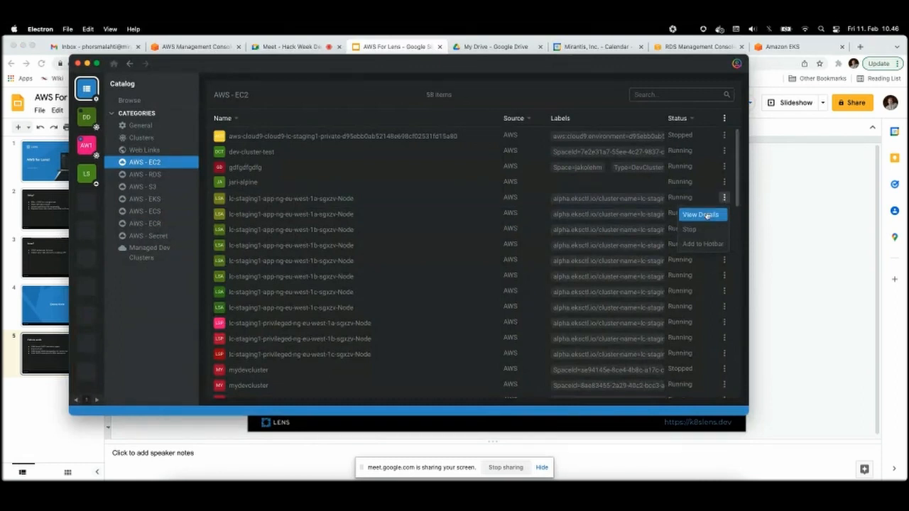
pyautogui.click(701, 215)
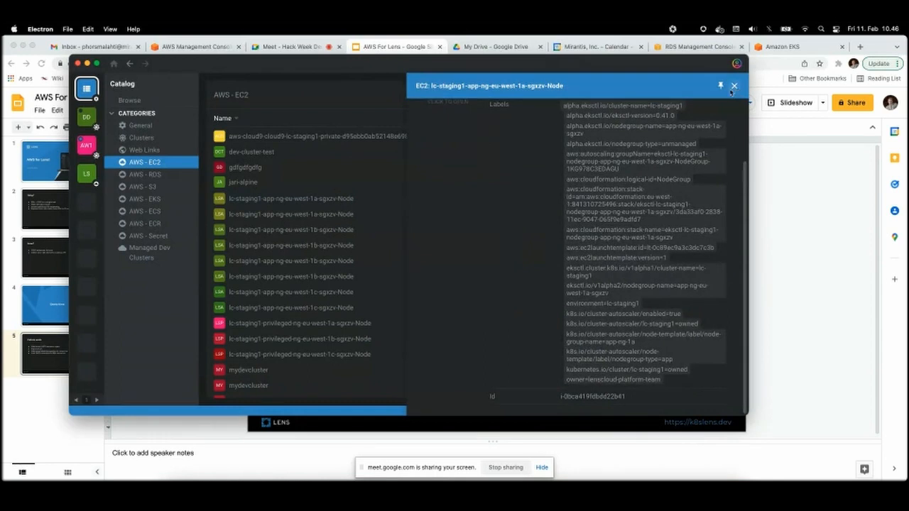
pyautogui.click(734, 86)
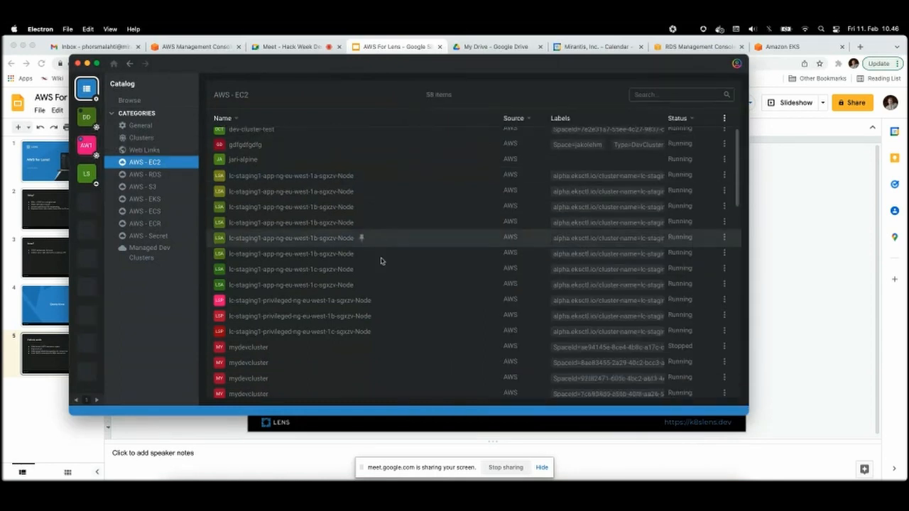
# - Scroll through the instance list, then return to the slides and select the Future work heading
pyautogui.scroll(-3)
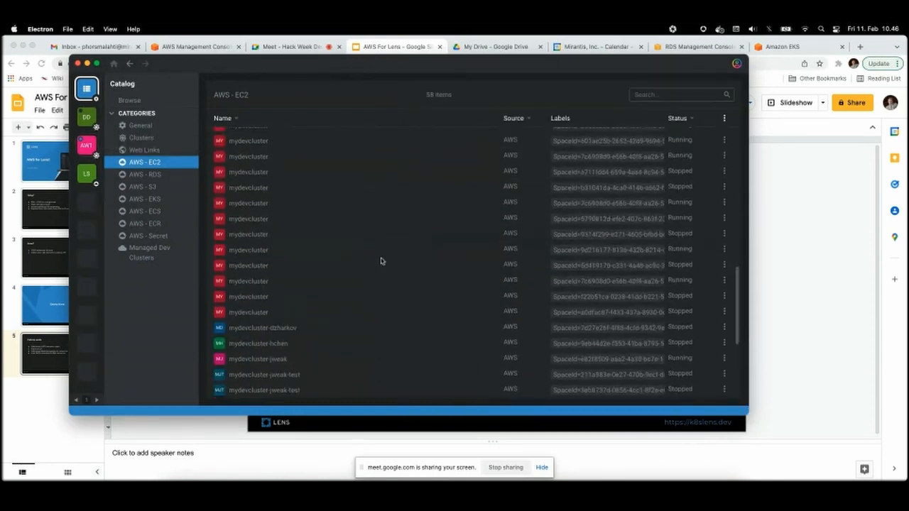
pyautogui.scroll(-3)
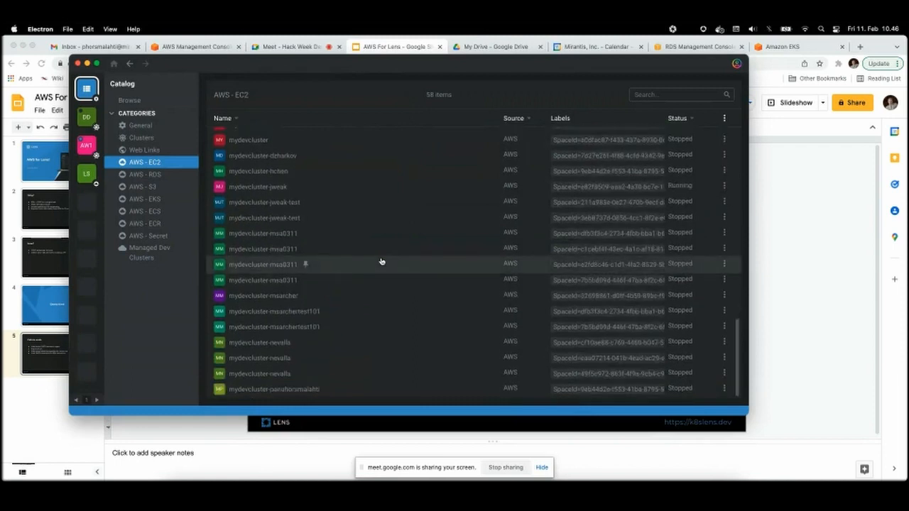
pyautogui.scroll(3)
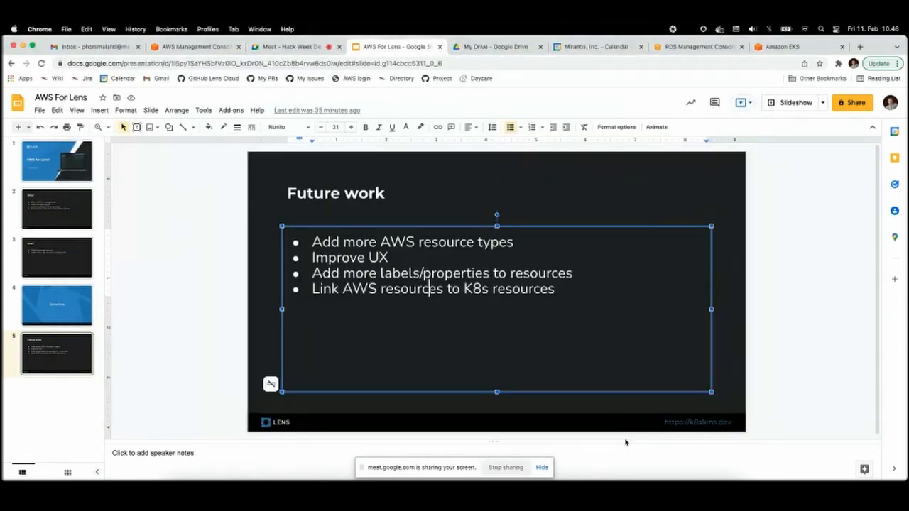
pyautogui.click(335, 193)
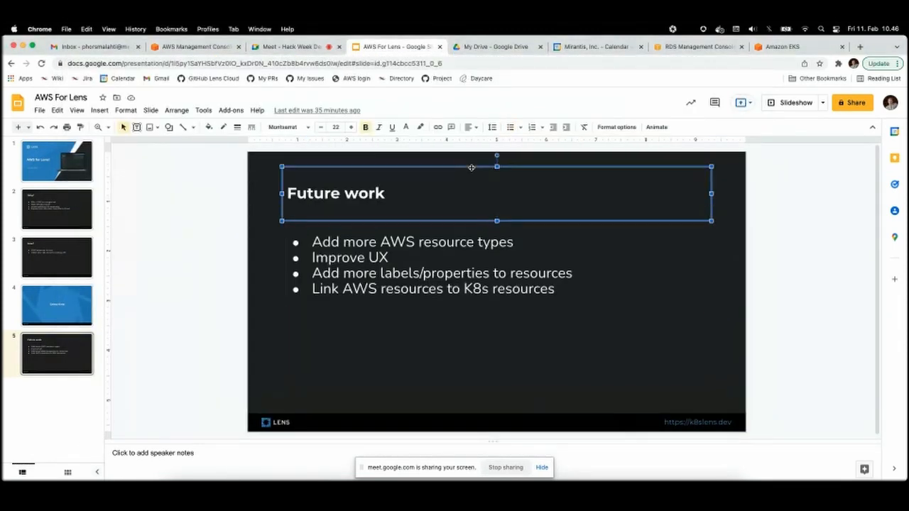